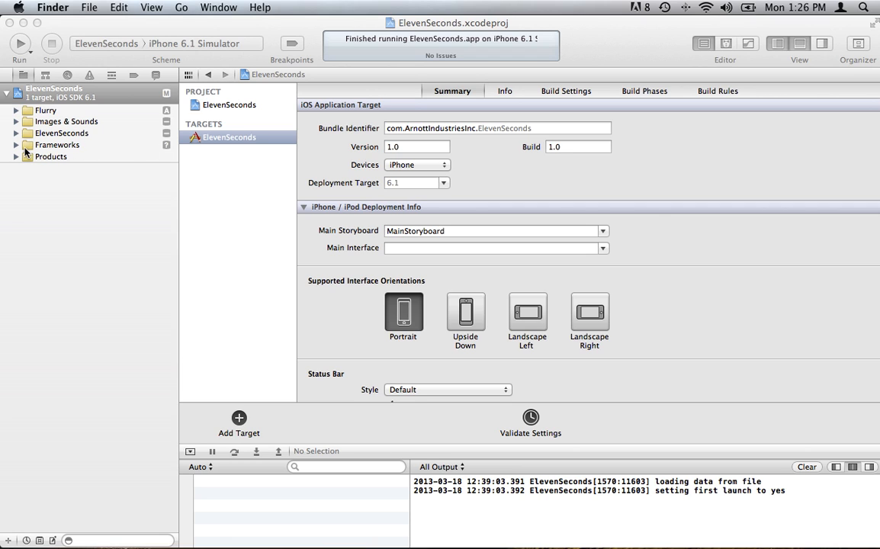
Expand the Frameworks group in the Project Navigator to list the linked frameworks.
click(16, 145)
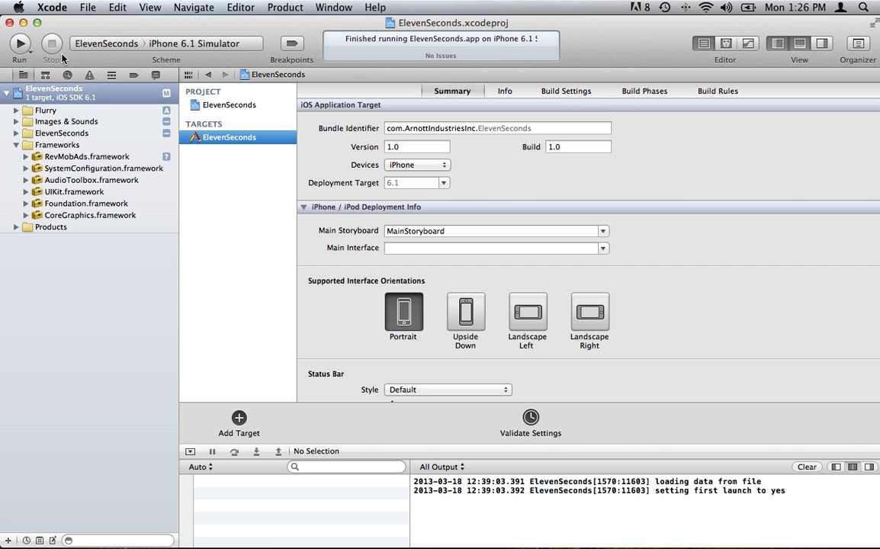
Add the Chartboost-ios-sdk folder to the ElevenSeconds project with Copy items enabled.
click(89, 6)
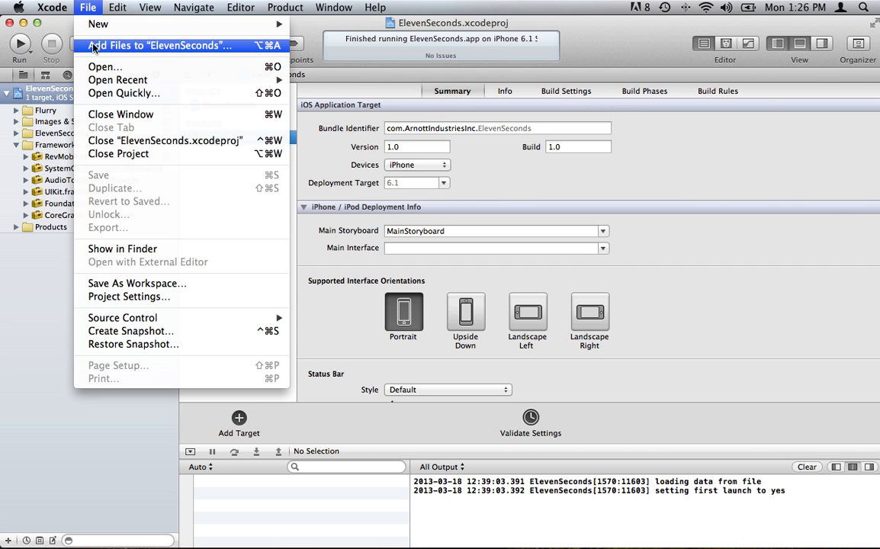
click(158, 45)
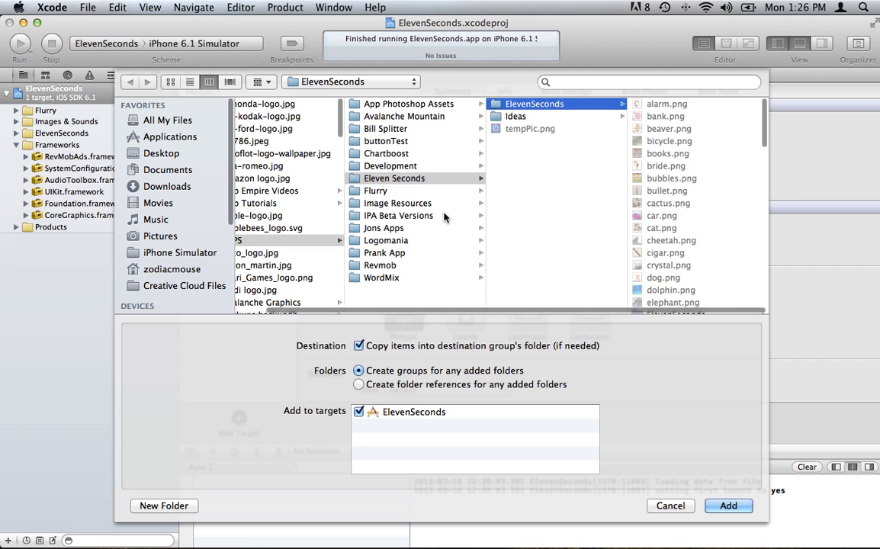
mouse_move(389, 197)
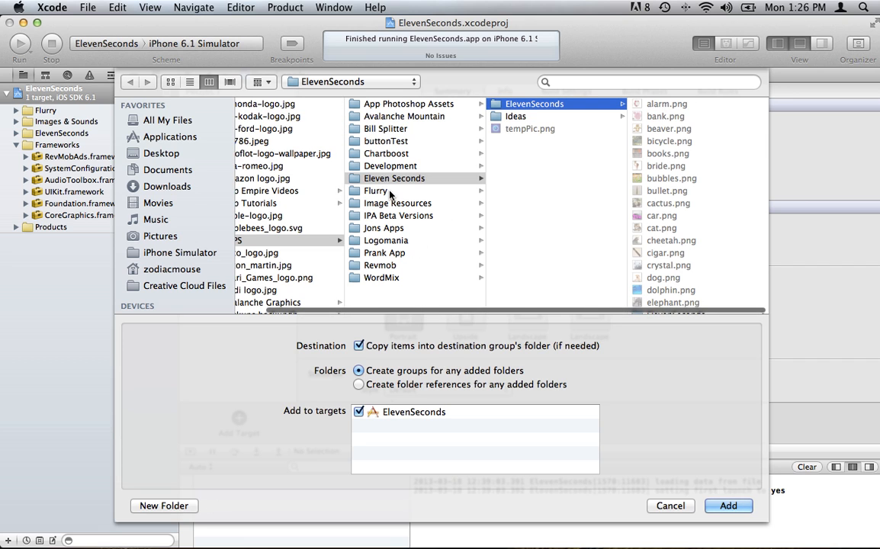
click(386, 152)
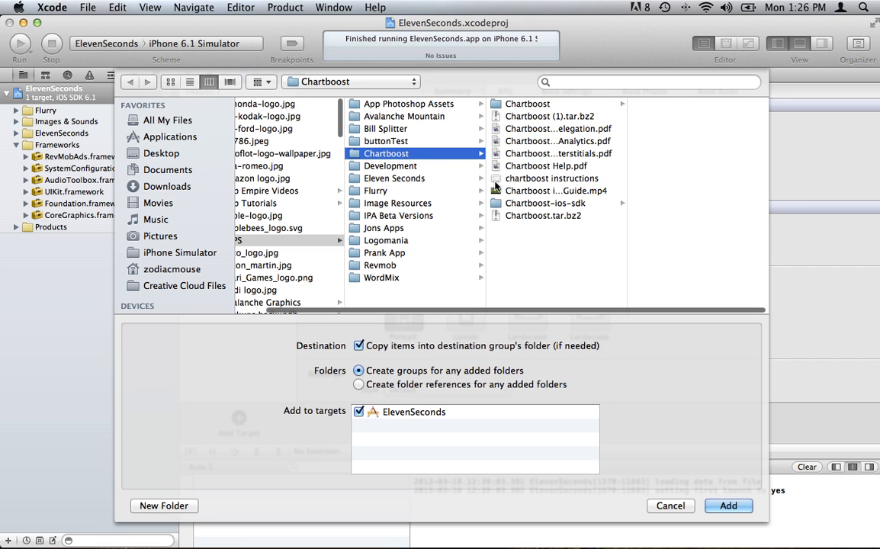
click(546, 203)
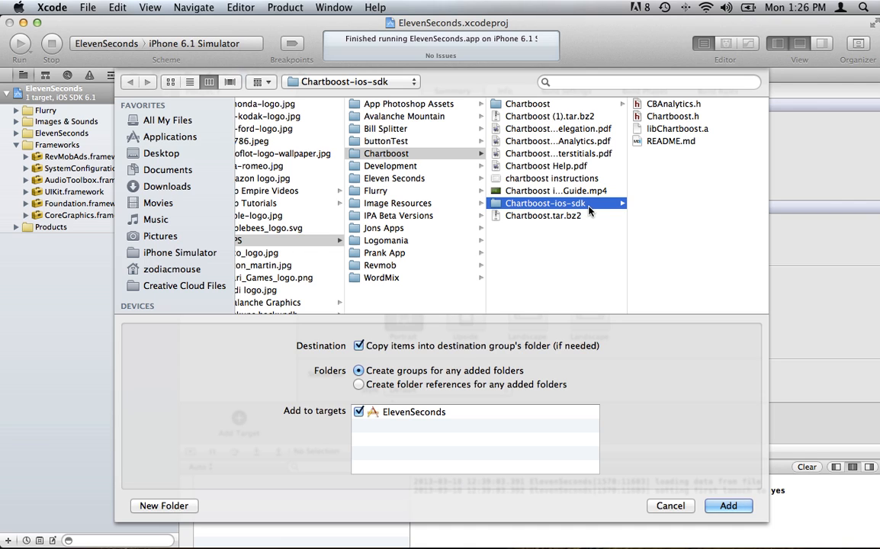
mouse_move(488, 357)
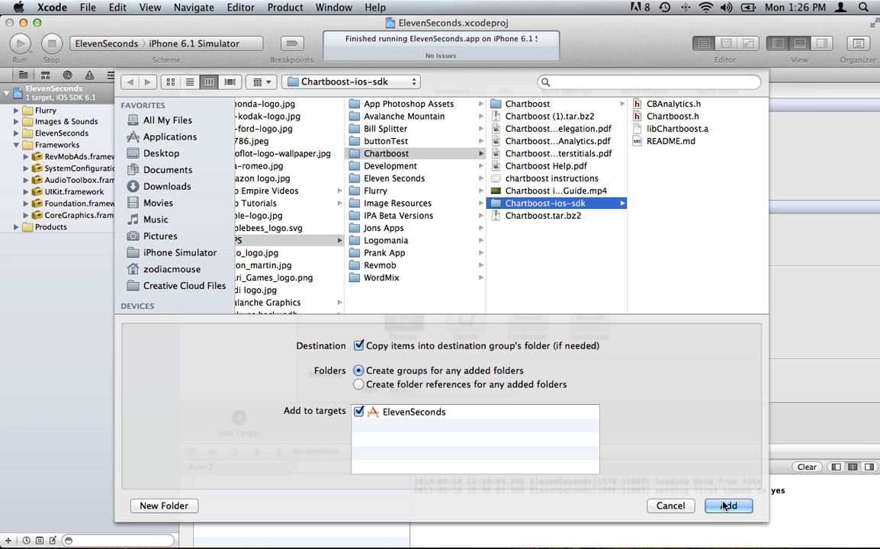
click(727, 506)
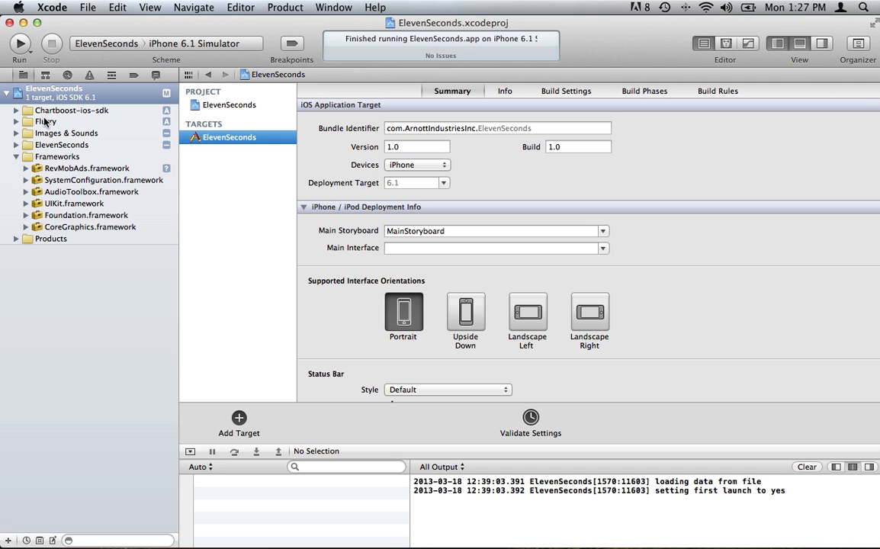
Collapse the Frameworks group in the Project Navigator.
click(15, 156)
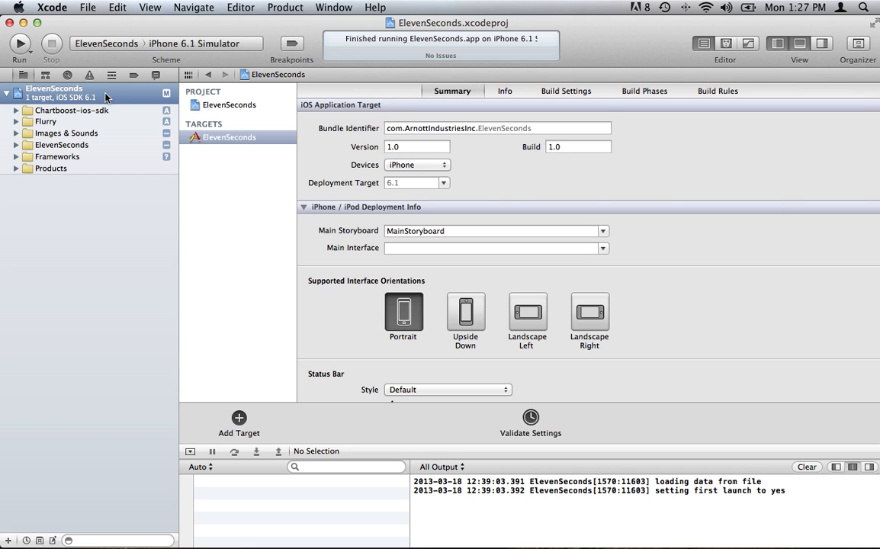
mouse_move(137, 104)
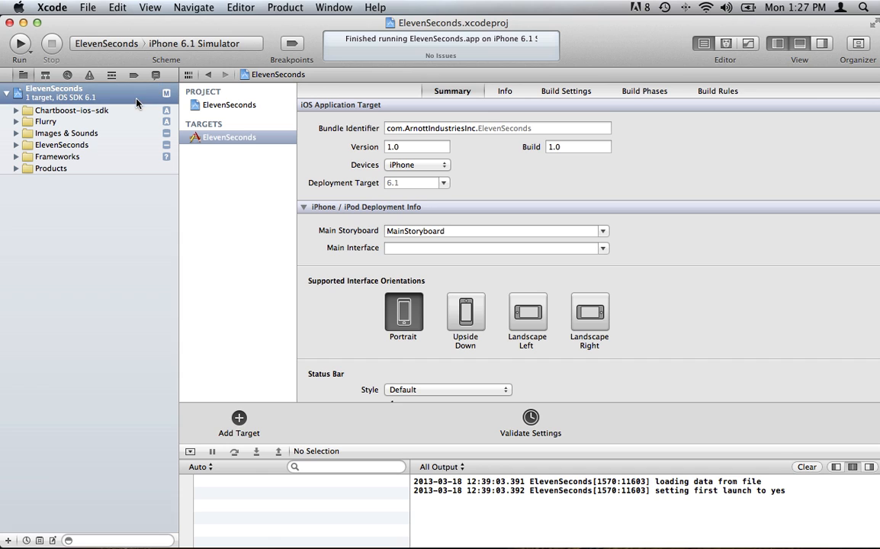
Show the ElevenSeconds target's Build Phases with Link Binary With Libraries listed.
click(644, 91)
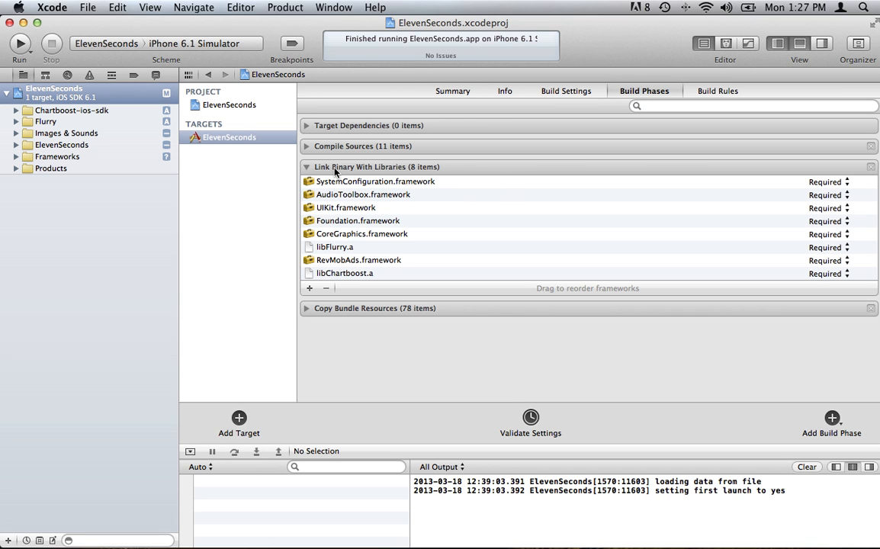
mouse_move(310, 170)
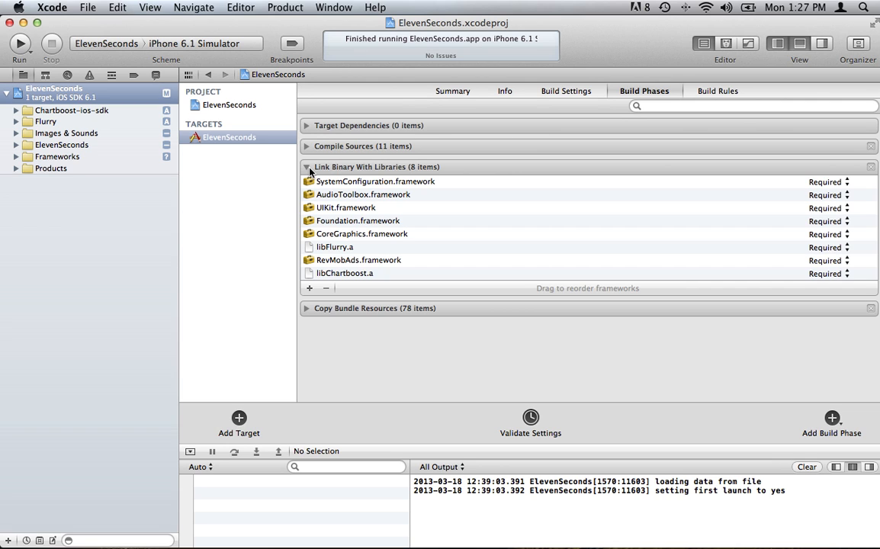
mouse_move(341, 173)
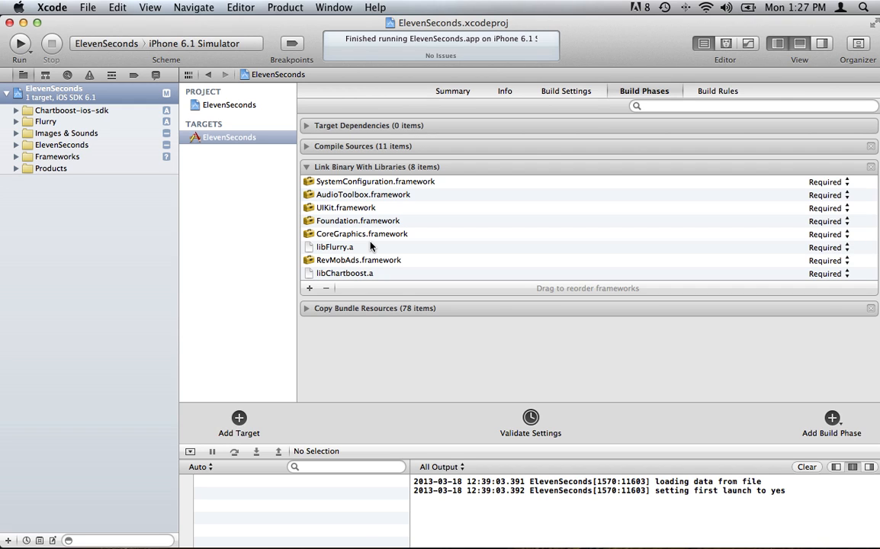
mouse_move(360, 201)
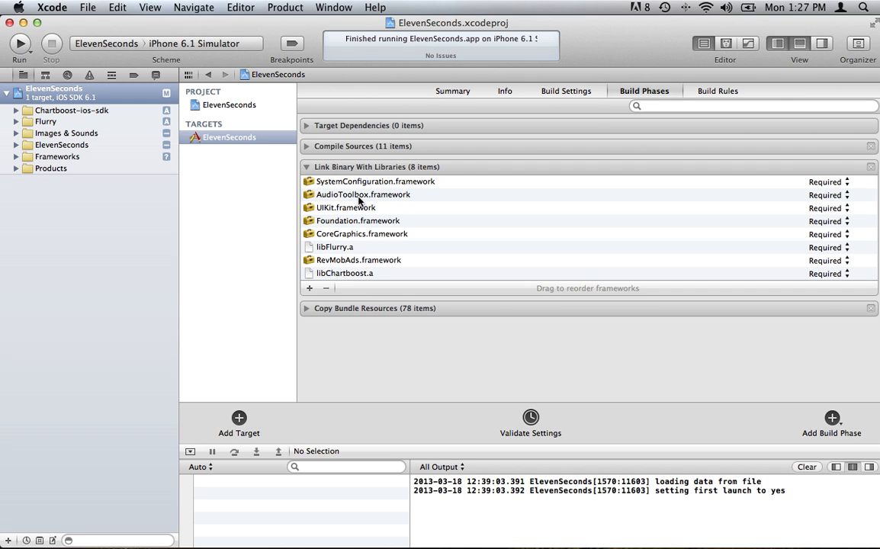
mouse_move(339, 182)
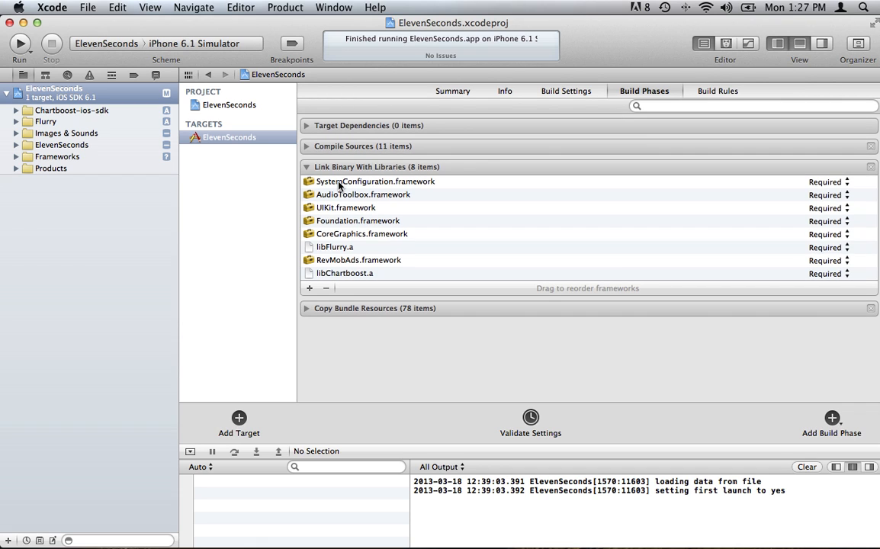
mouse_move(344, 240)
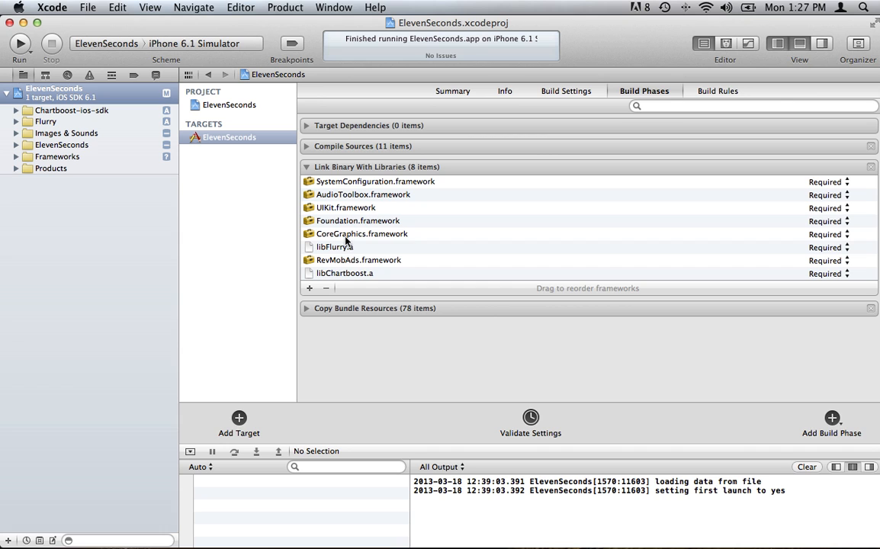
Link QuartzCore.framework to the ElevenSeconds target via the libraries search.
click(308, 287)
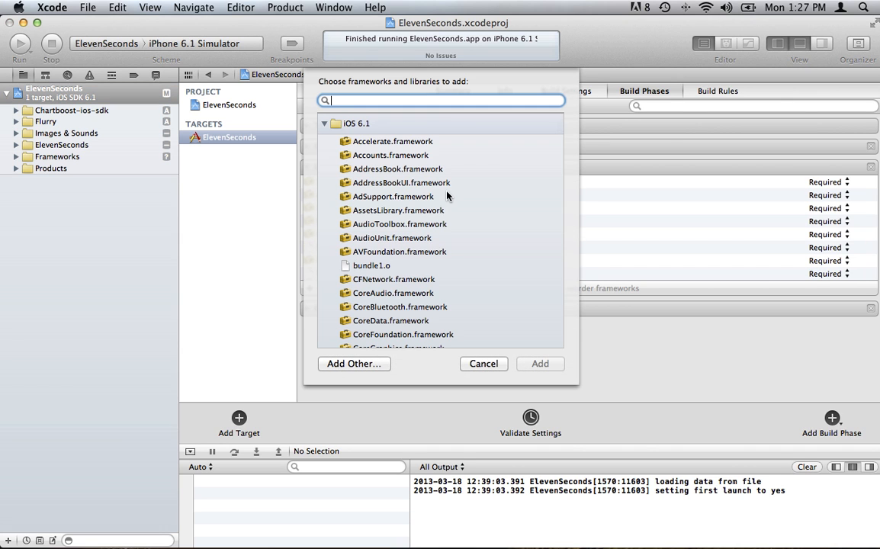
mouse_move(446, 195)
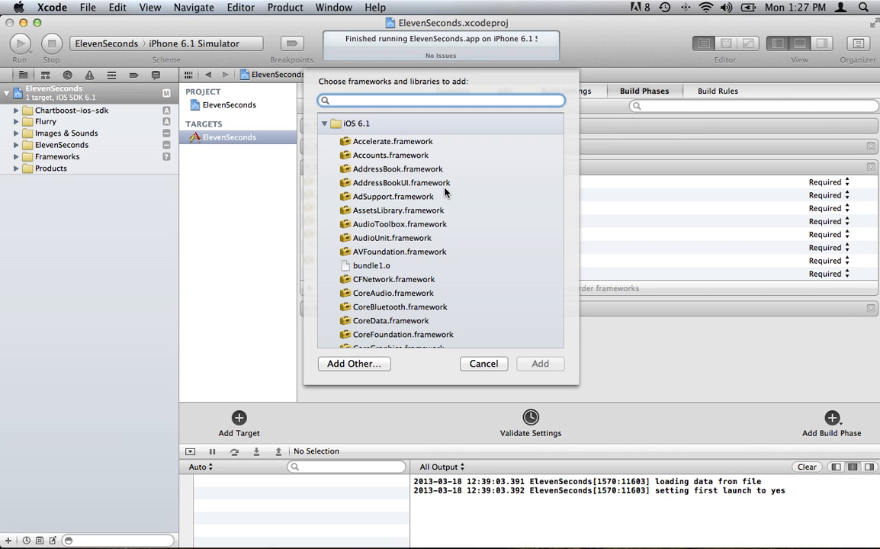
text(c)
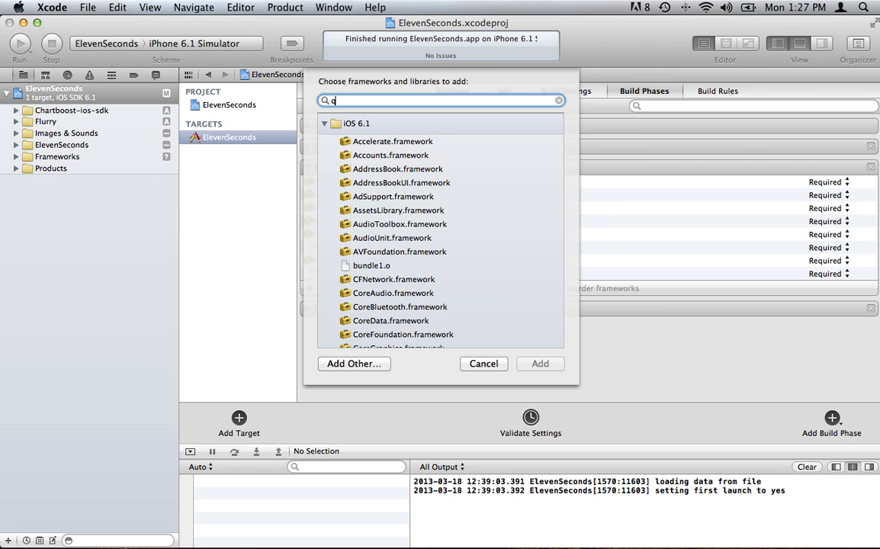
text(u)
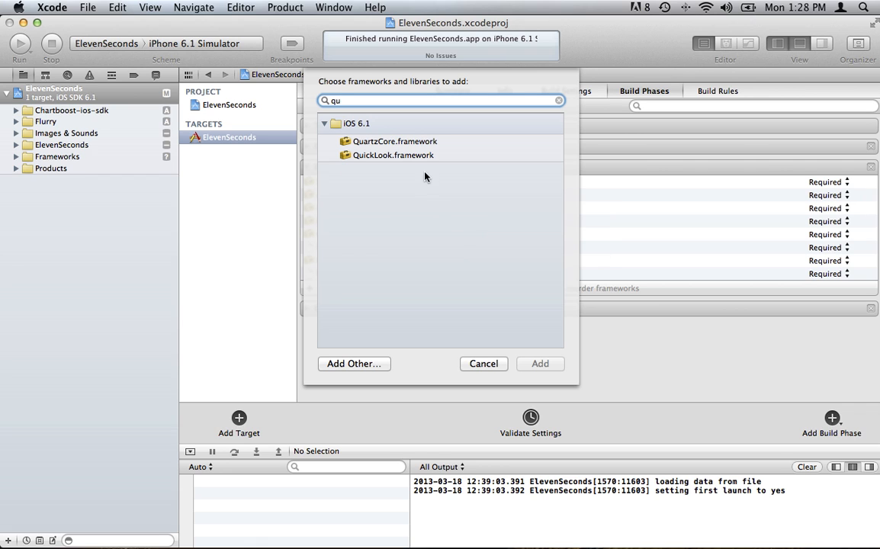
click(395, 140)
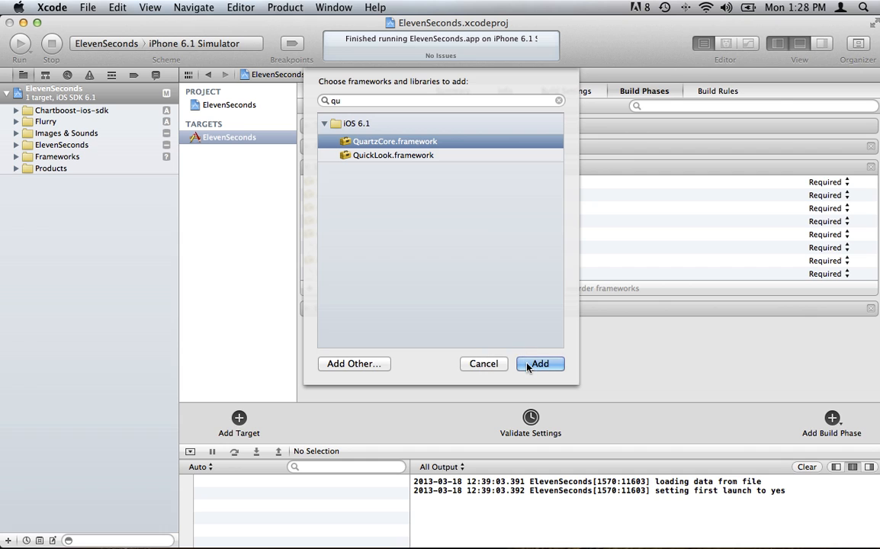
click(539, 362)
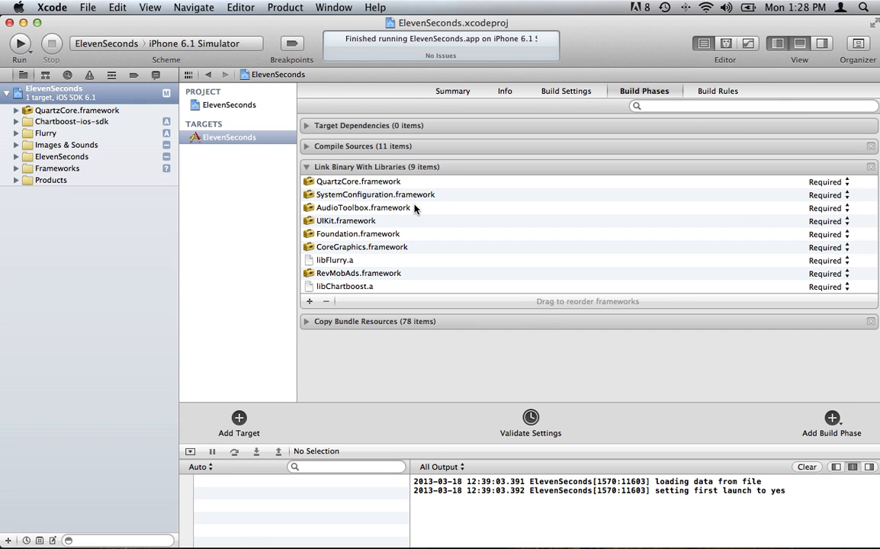
mouse_move(396, 247)
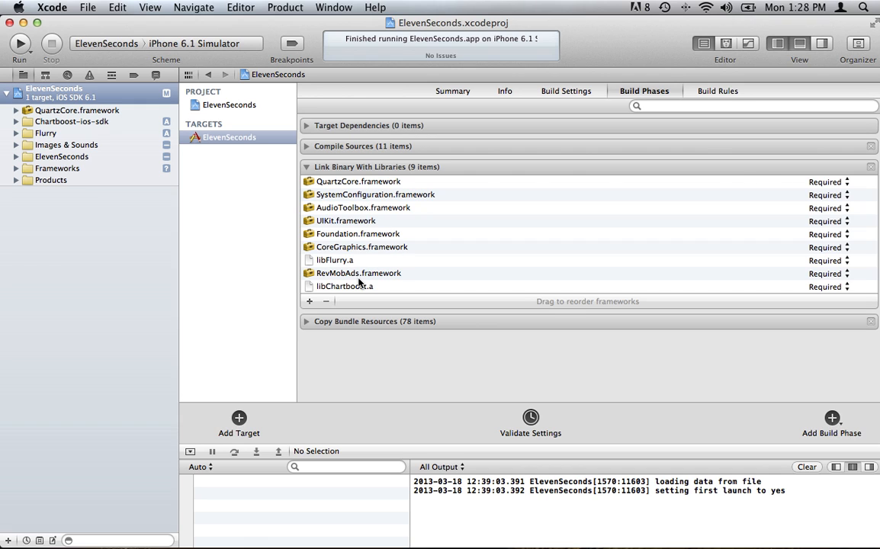
mouse_move(335, 297)
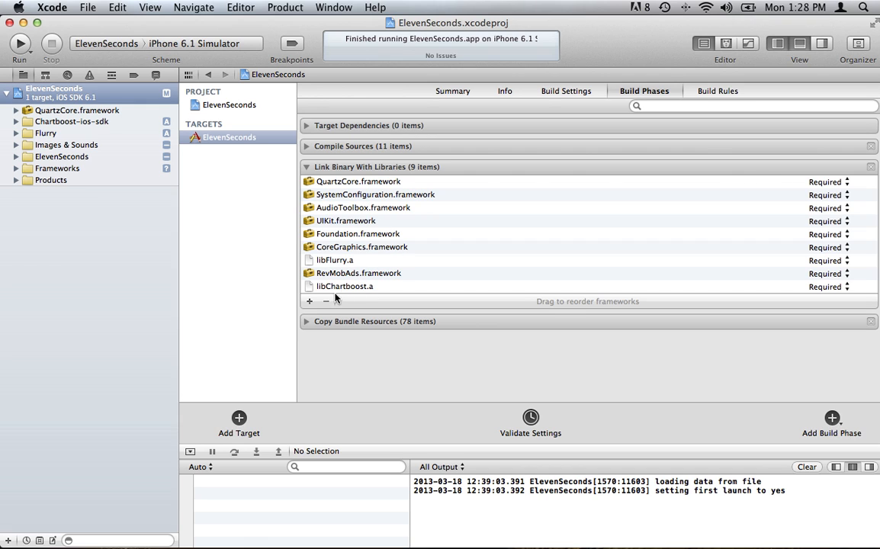
Link AdSupport.framework to the ElevenSeconds target.
click(309, 300)
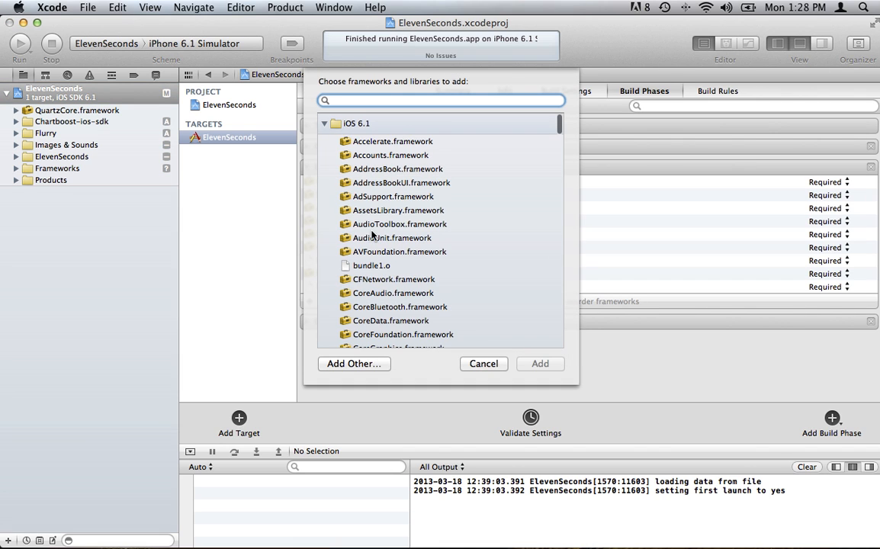
click(390, 195)
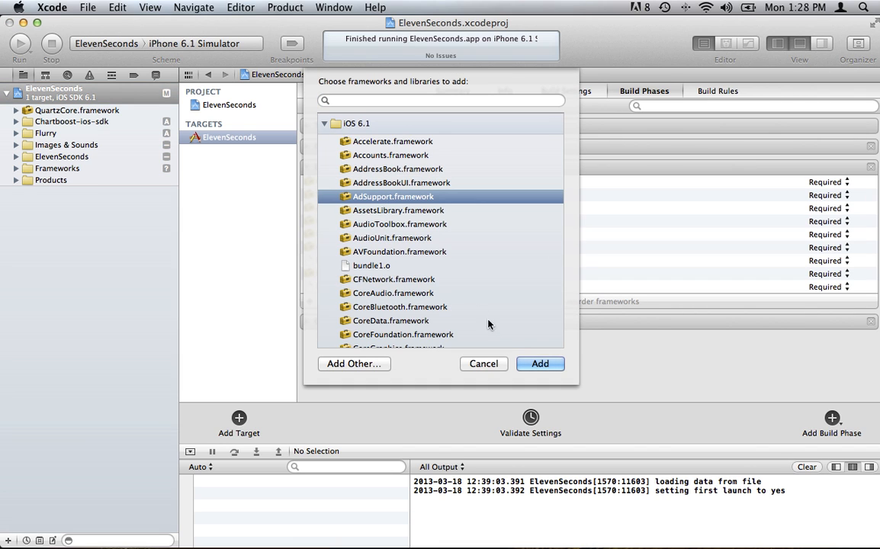
click(540, 363)
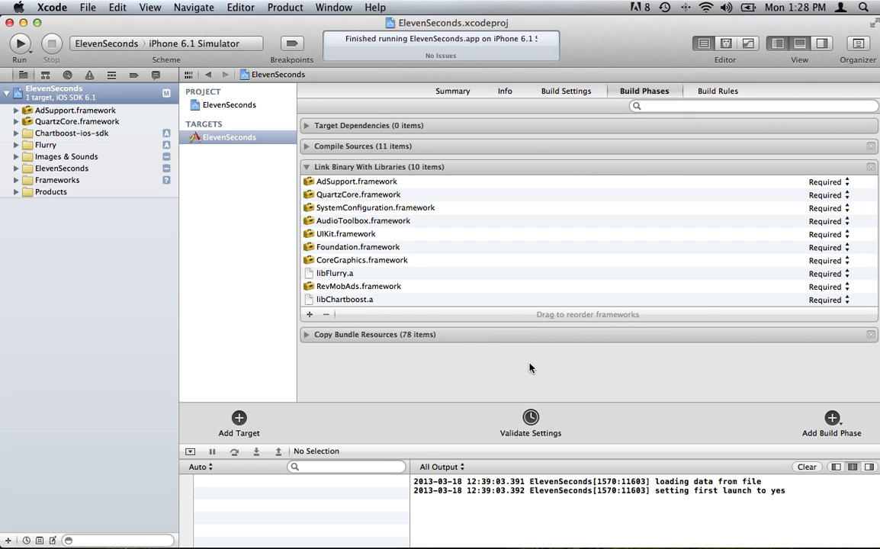
mouse_move(348, 295)
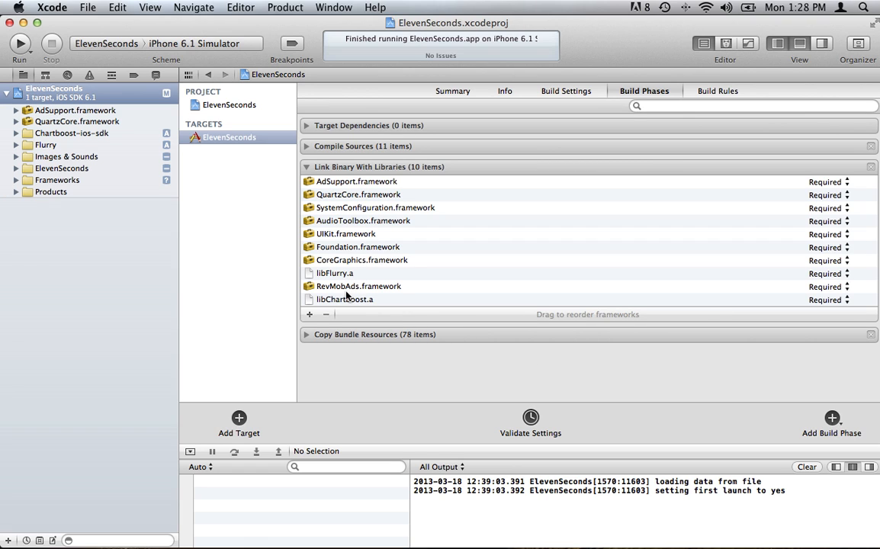
mouse_move(314, 311)
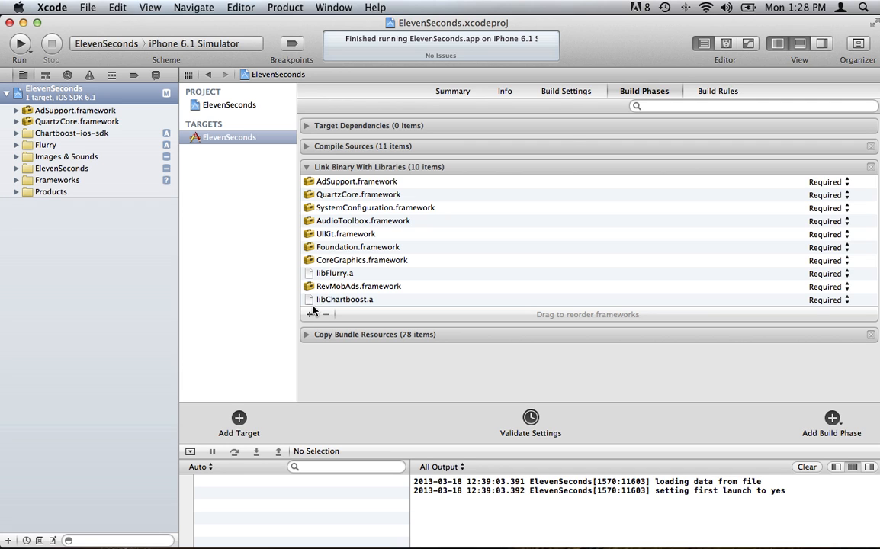
Link StoreKit.framework to the target, found by searching 'store'.
click(310, 314)
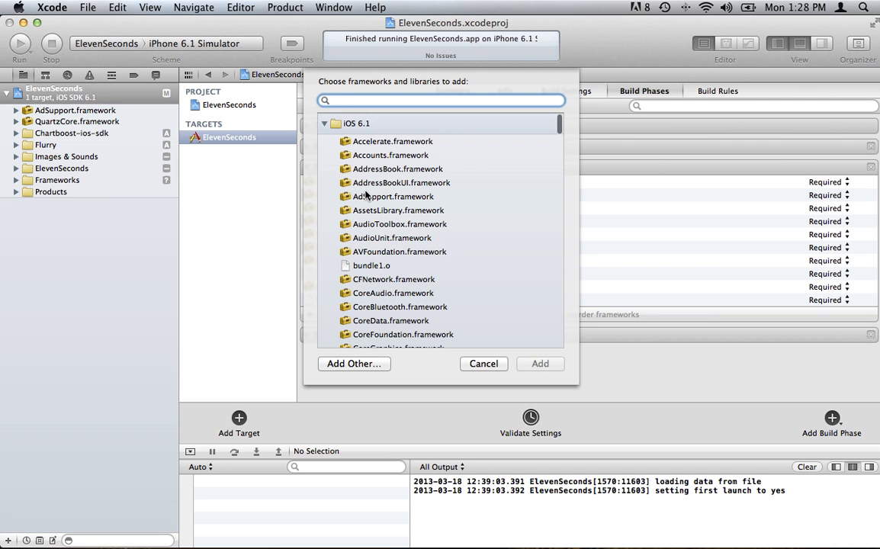
text(store)
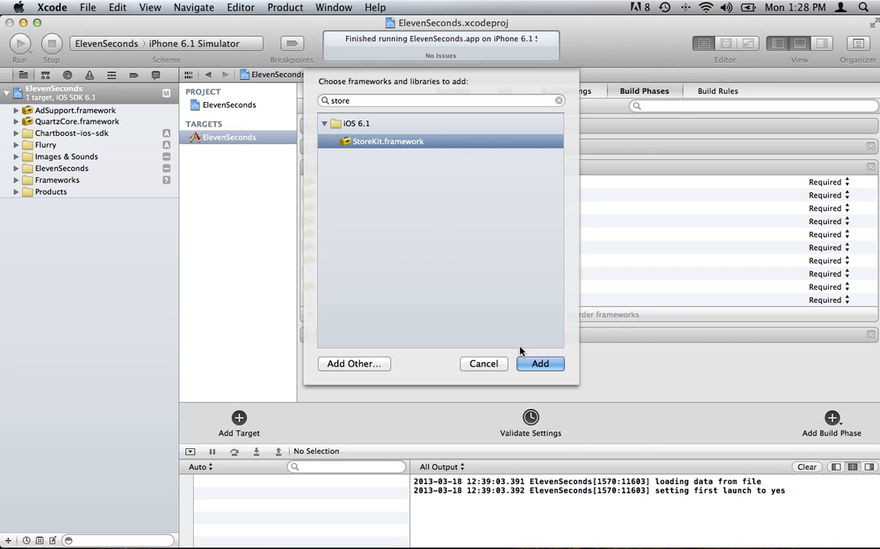
click(539, 363)
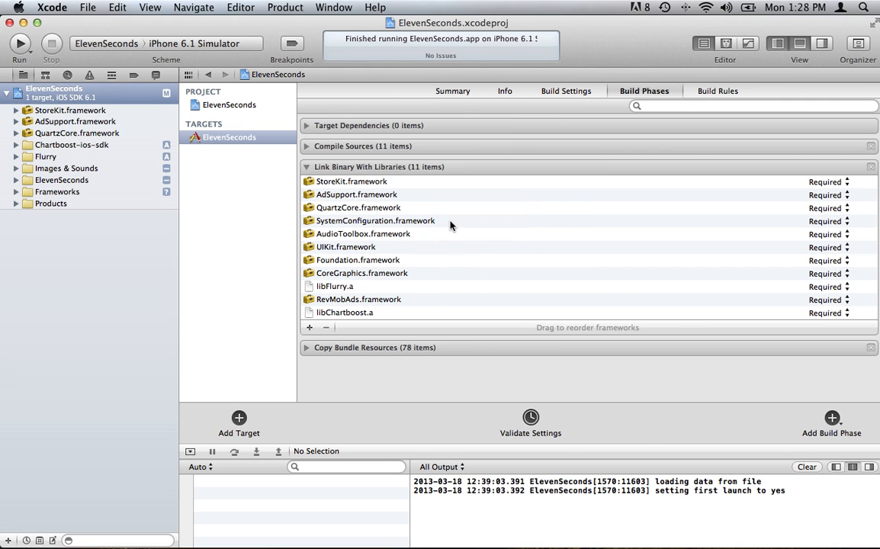
mouse_move(404, 201)
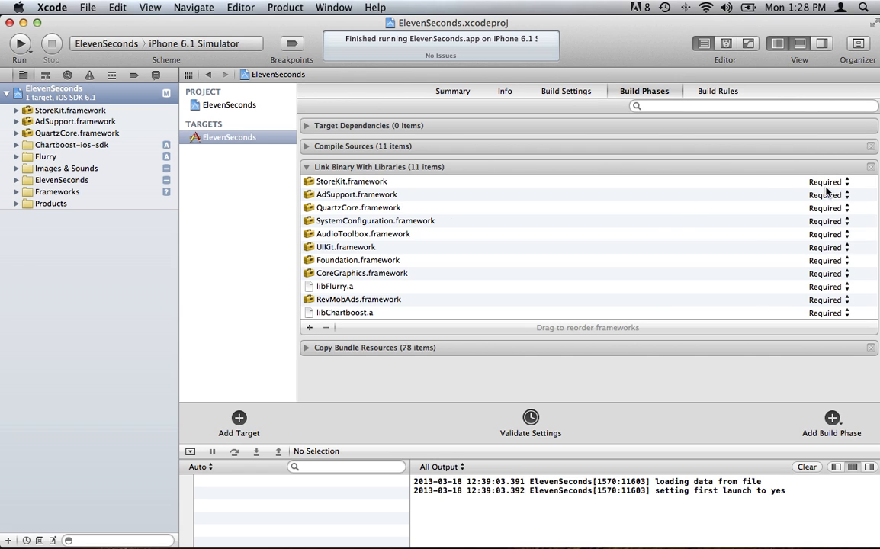
mouse_move(826, 189)
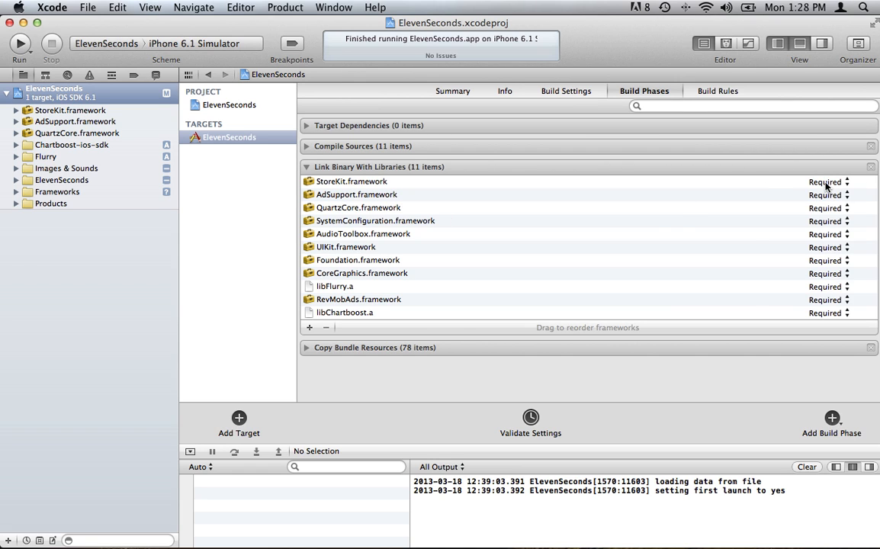
mouse_move(366, 186)
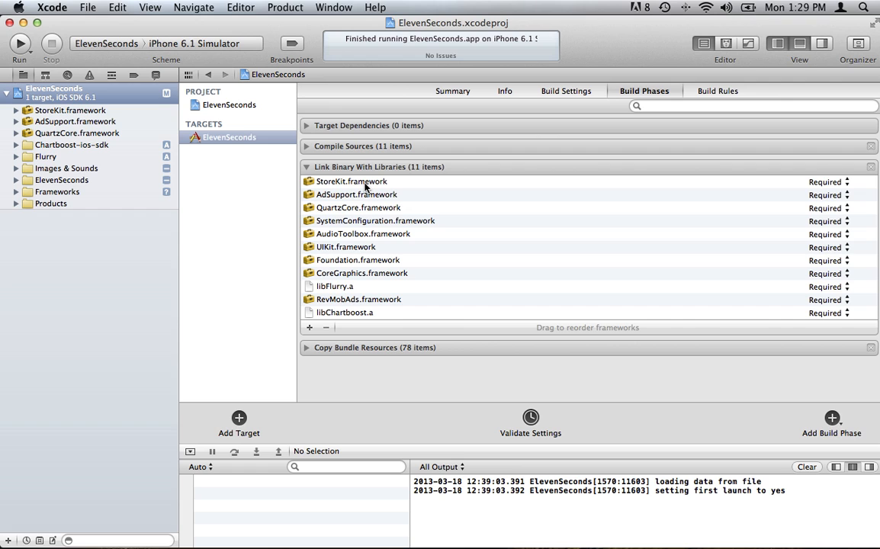
mouse_move(415, 196)
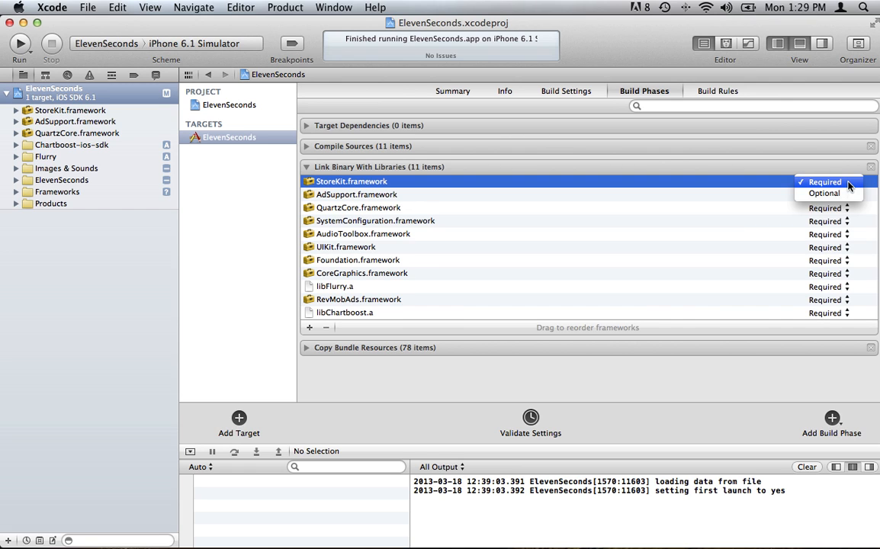
Set StoreKit.framework and AdSupport.framework link status from Required to Optional.
click(824, 192)
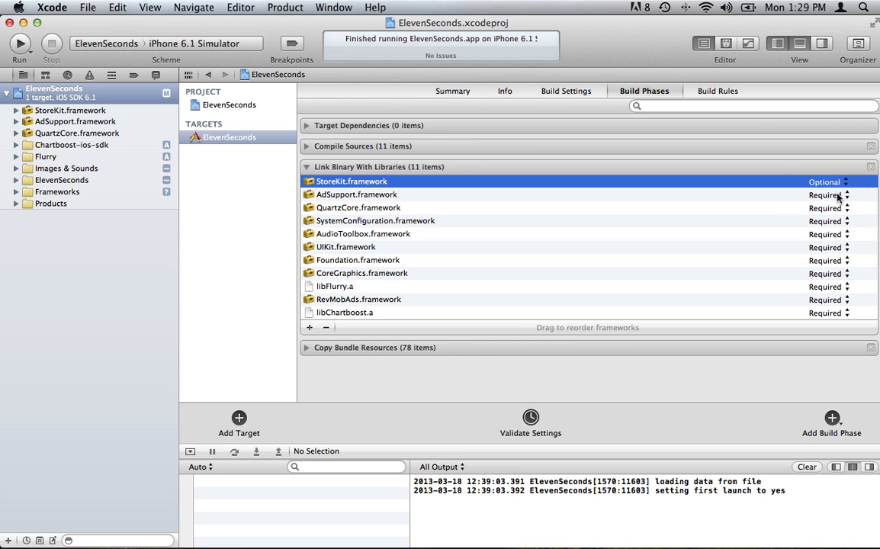
mouse_move(844, 198)
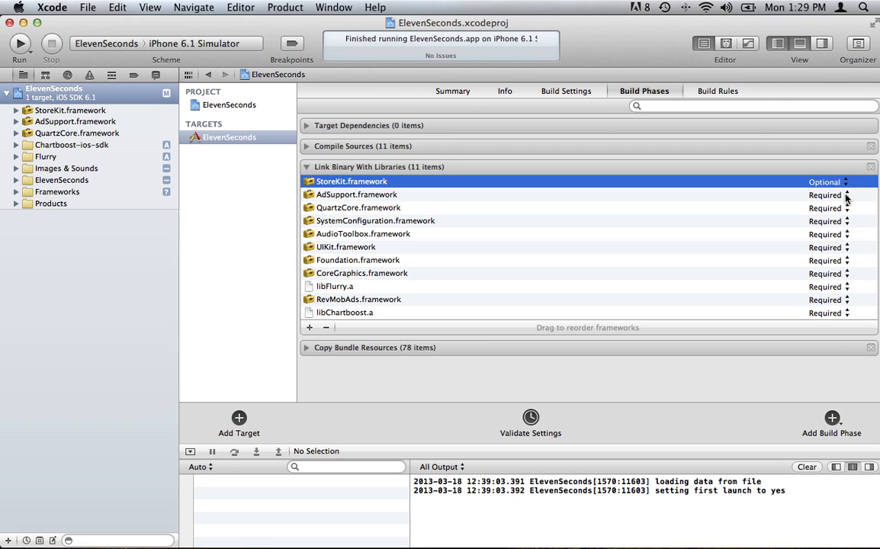
click(827, 195)
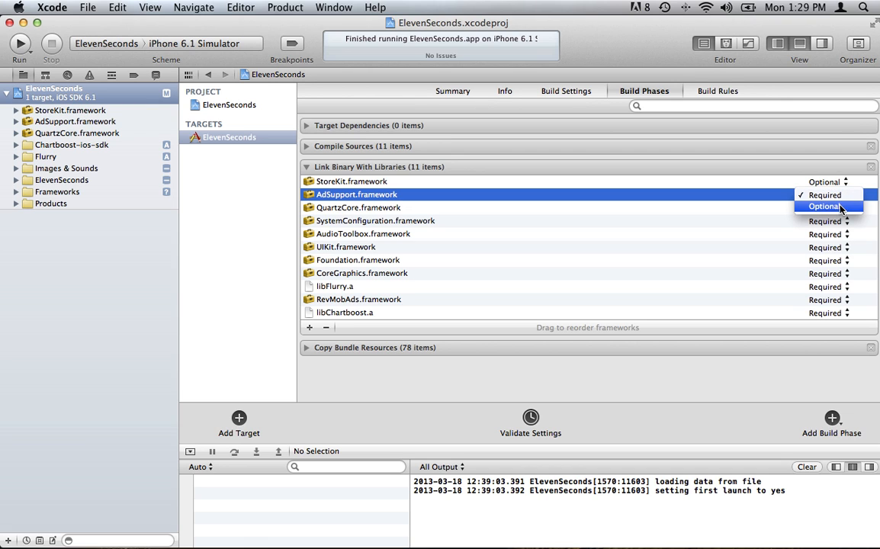
click(823, 206)
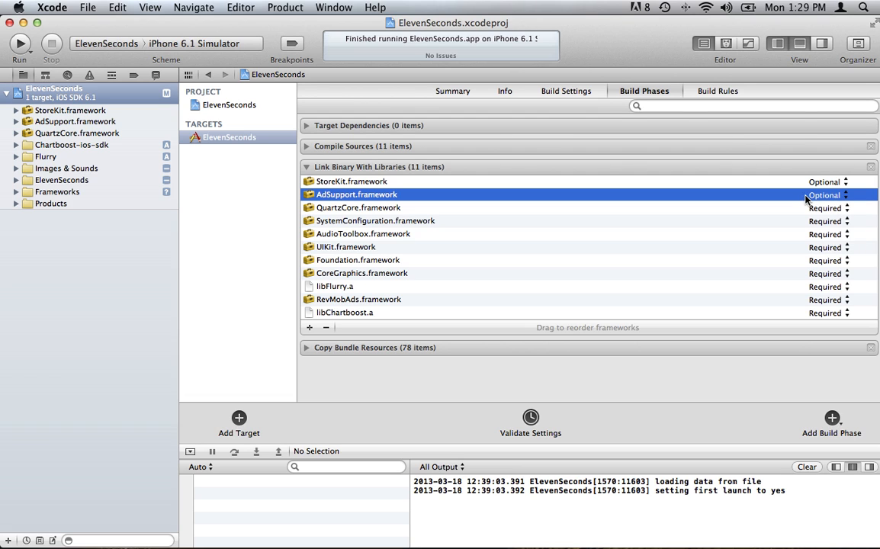
mouse_move(779, 201)
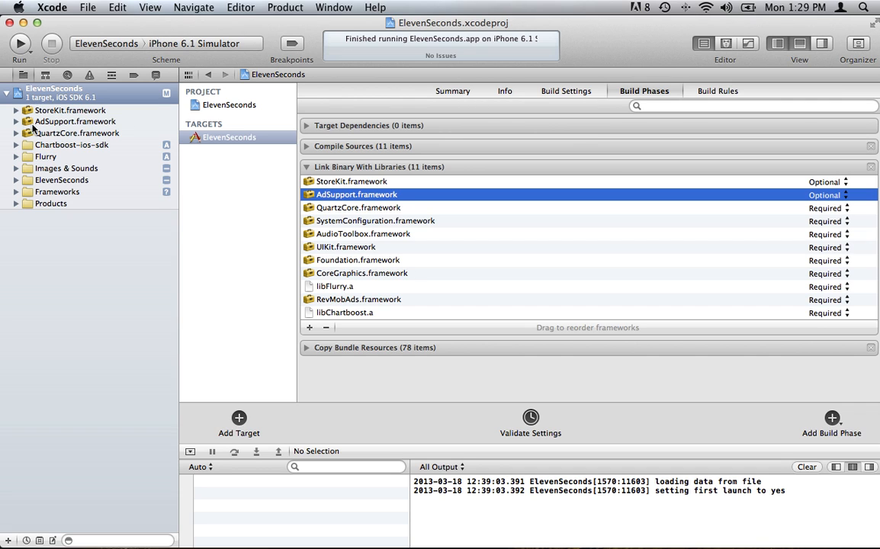
Drag StoreKit, AdSupport and QuartzCore into the Frameworks group and expand the ElevenSeconds group.
click(70, 110)
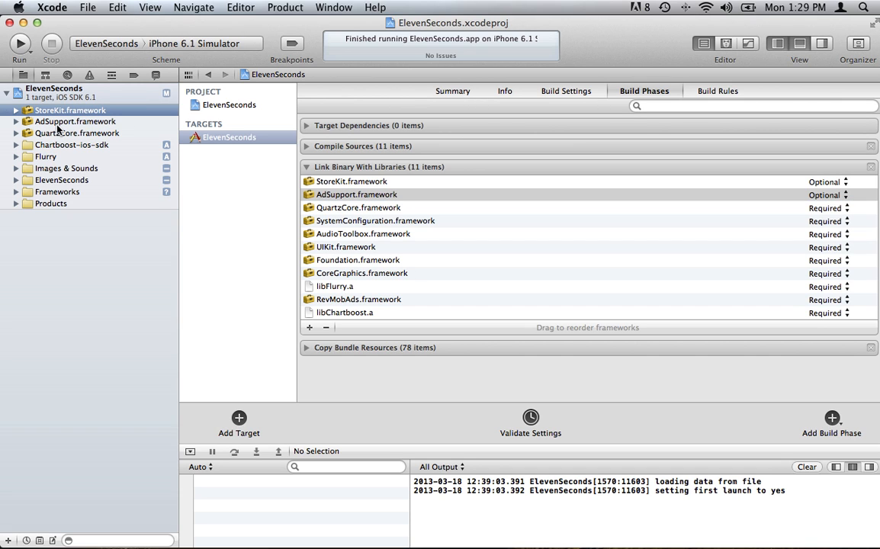
click(72, 145)
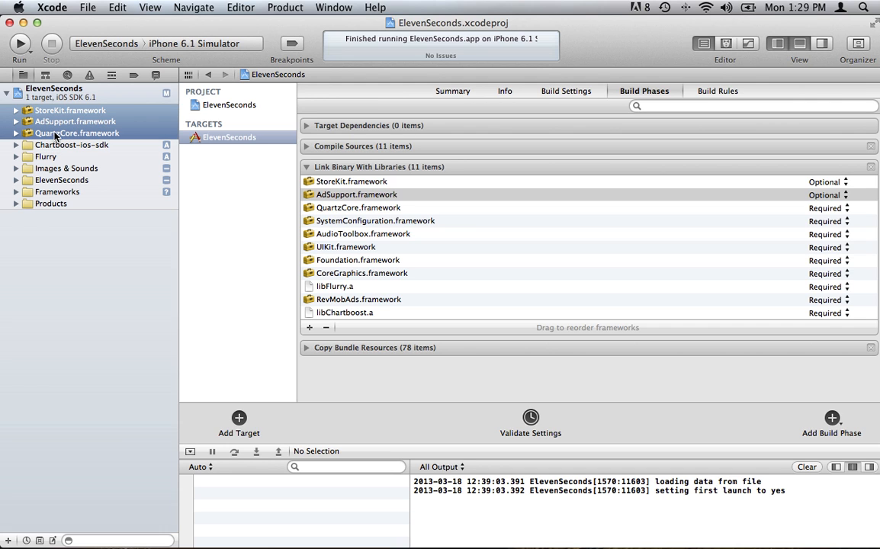
click(17, 155)
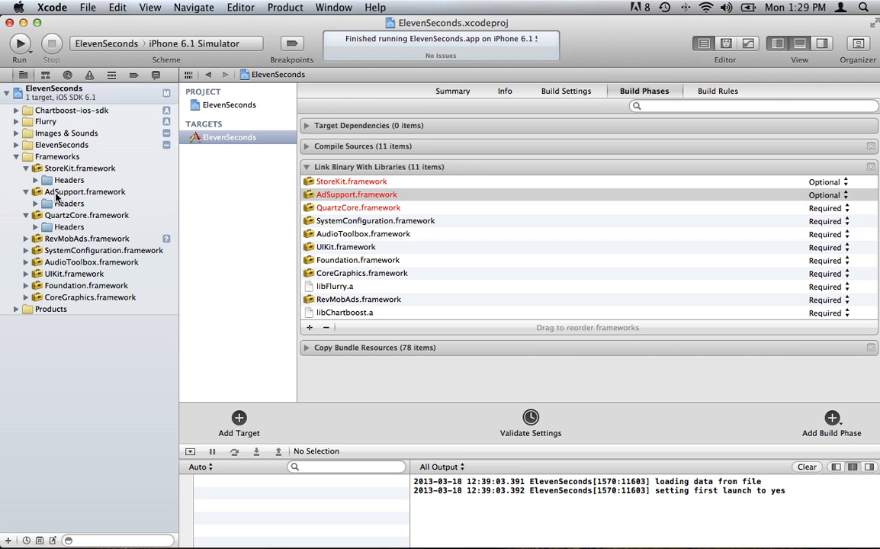
click(28, 156)
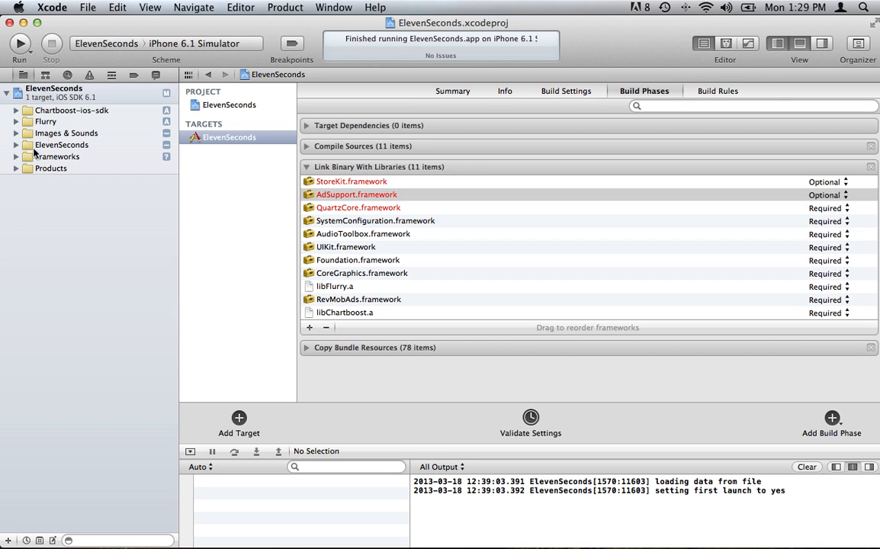
mouse_move(54, 141)
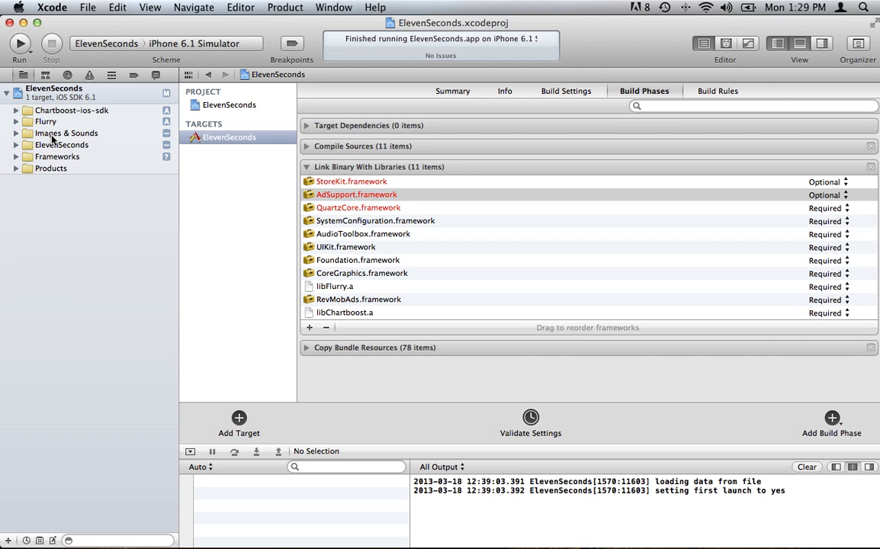
mouse_move(16, 135)
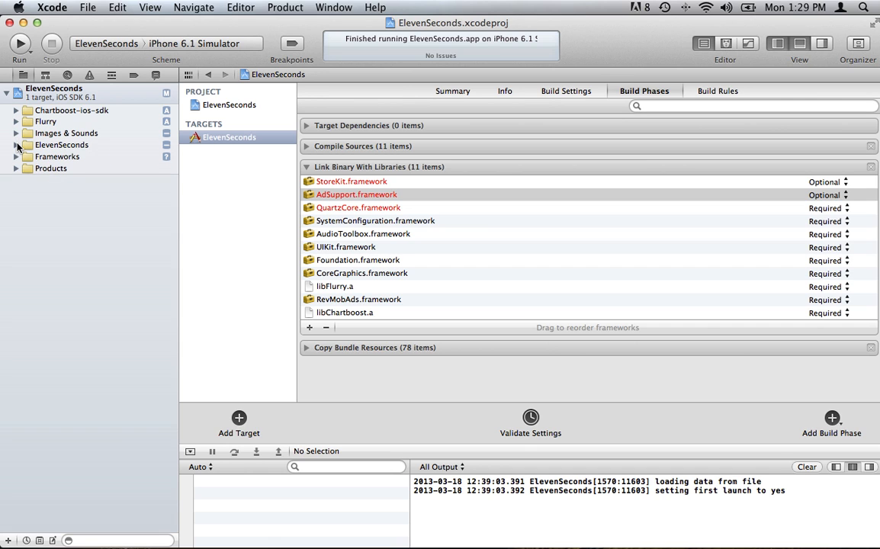
click(16, 145)
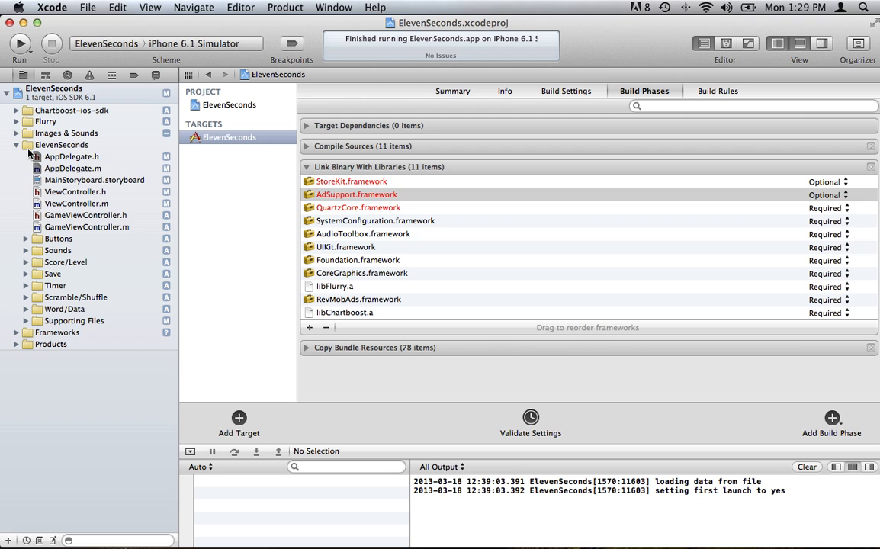
mouse_move(57, 162)
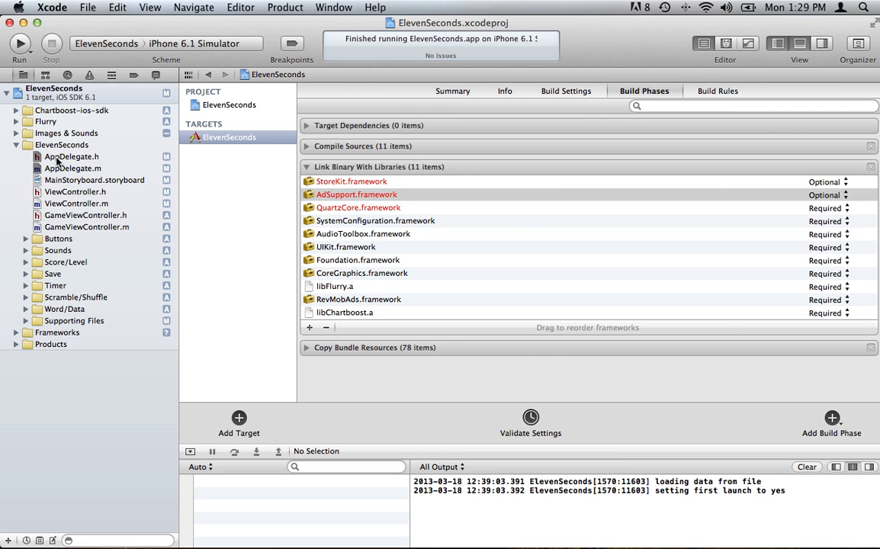
Add #import "Chartboost.h" to AppDelegate.h below the existing imports.
click(70, 155)
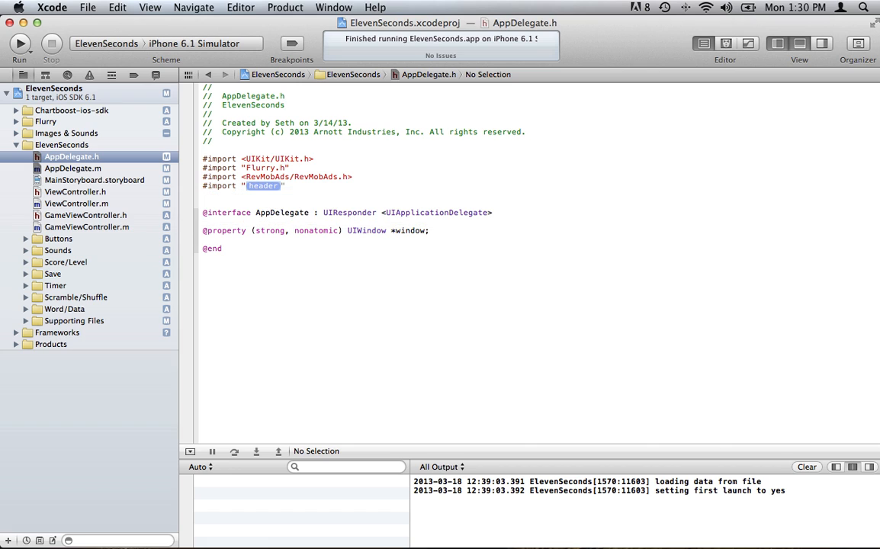
text(Chartboost.h)
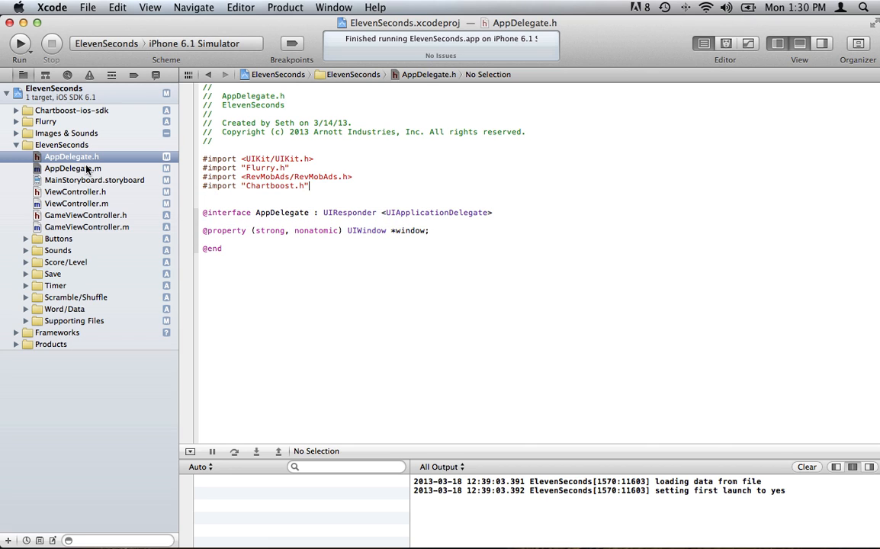
In AppDelegate.m's applicationDidBecomeActive, write Chartboost *cb = [Chartboost sharedChartboost];.
click(73, 168)
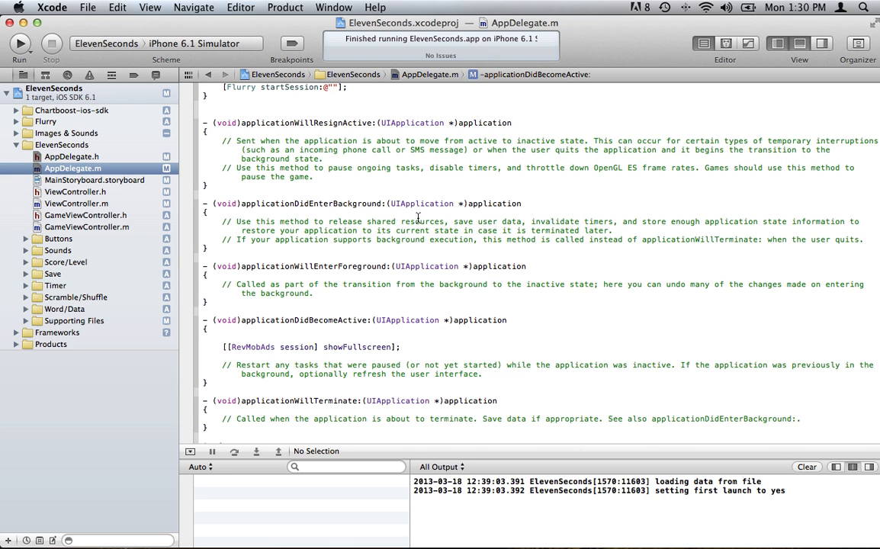
mouse_move(436, 237)
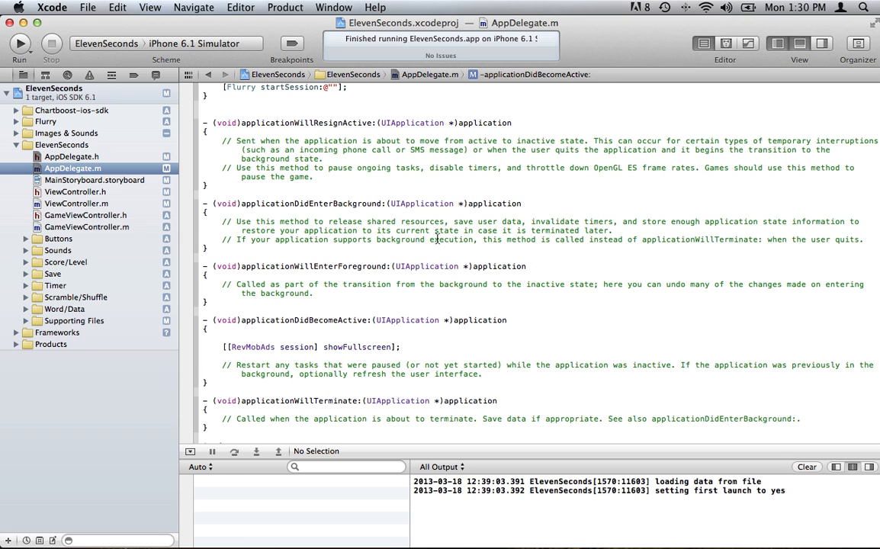
scroll(down, 3)
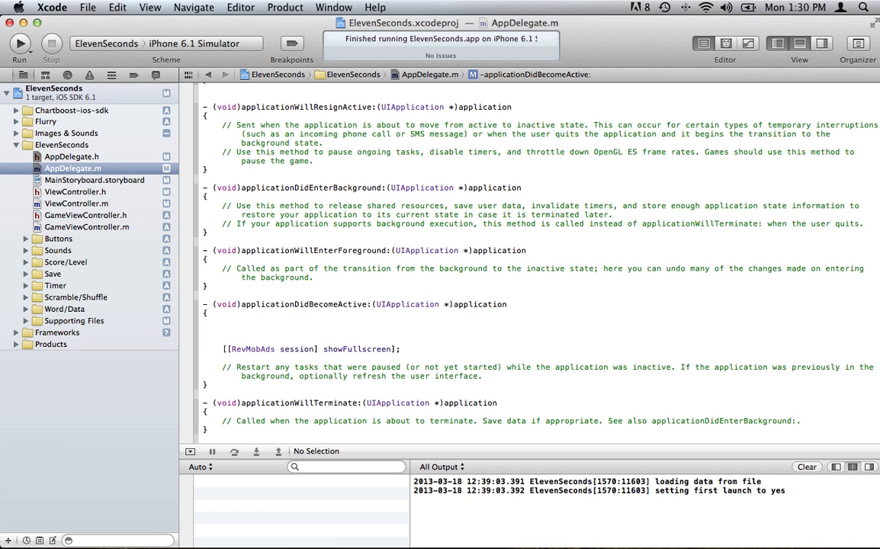
text(Chartboost *)
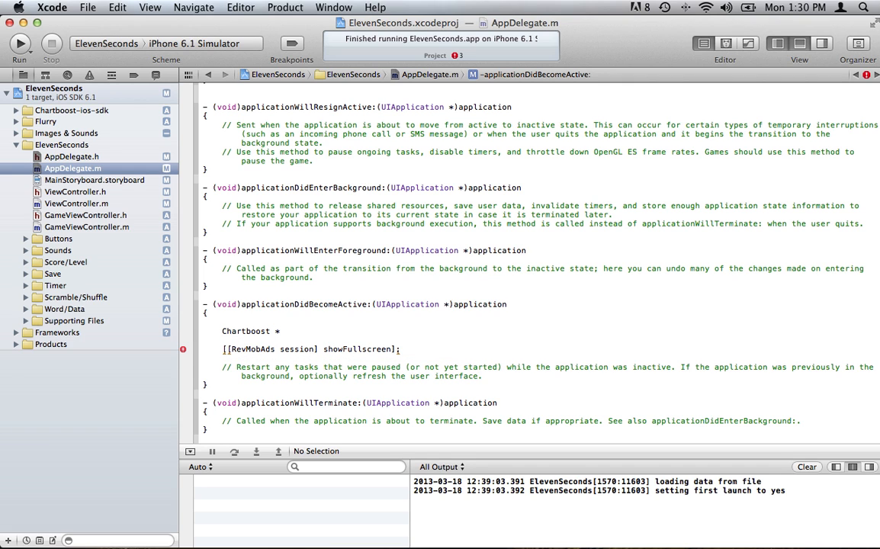
text(cb)
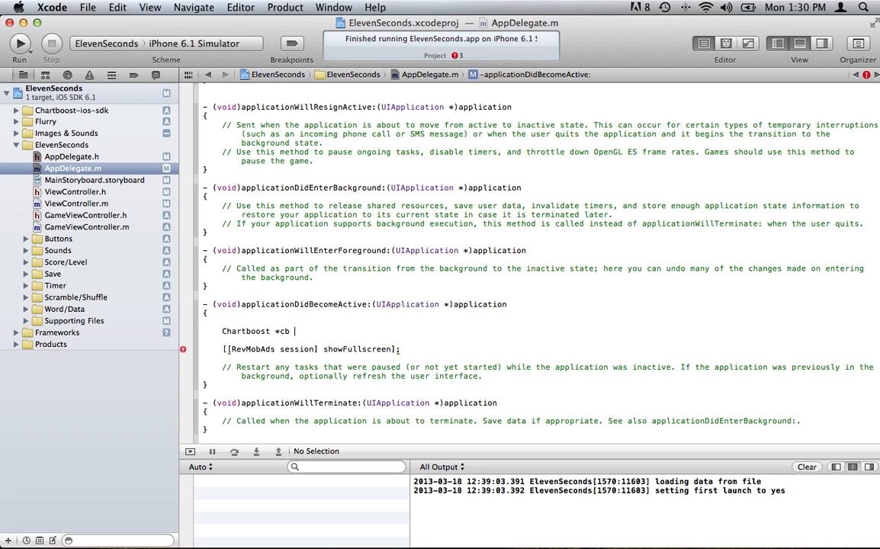
text(=)
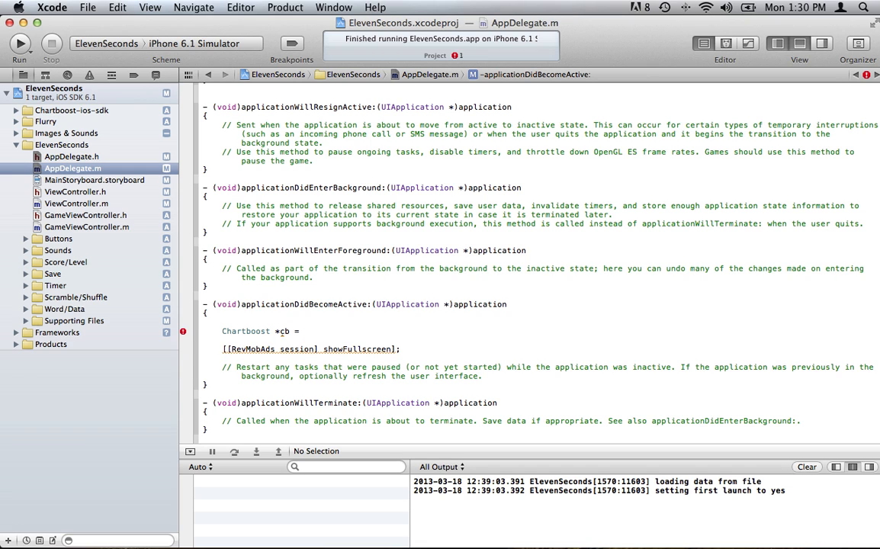
text([Chartboost)
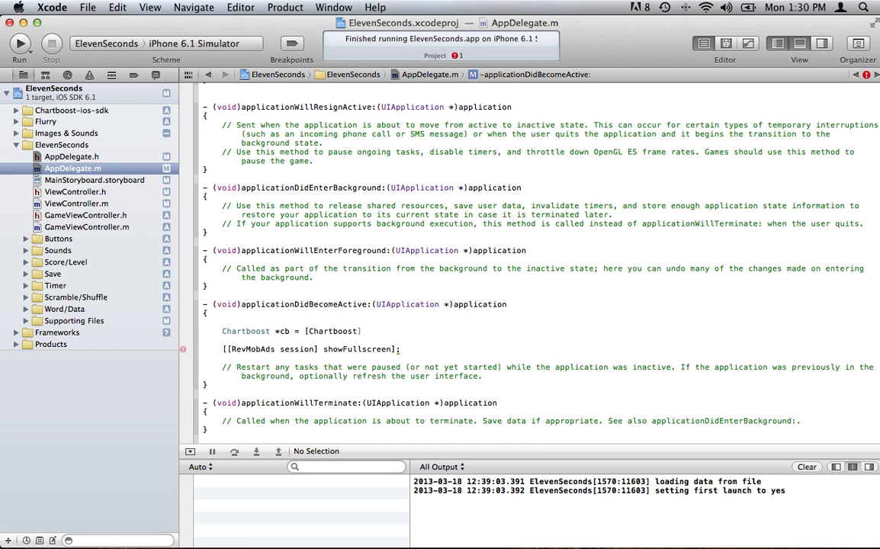
text(sharedChartboost)
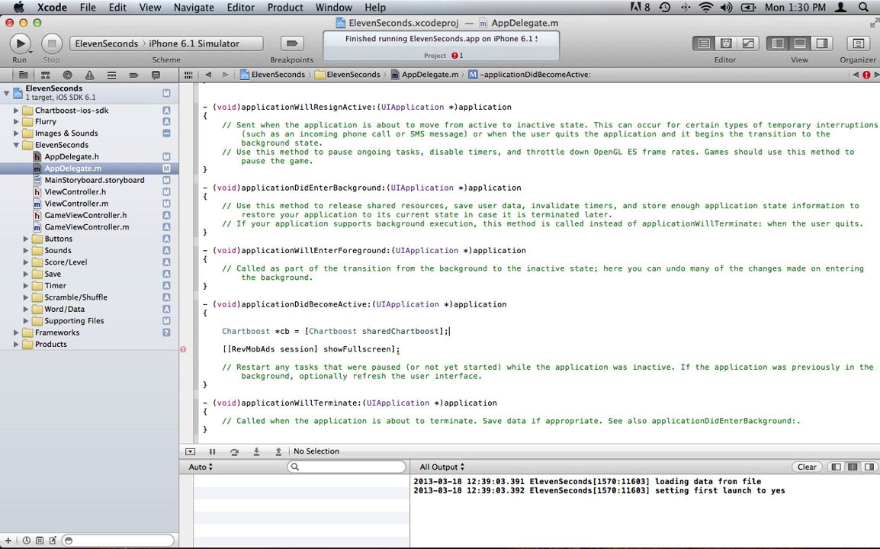
Add cb.appId = @"YOUR CHARTBOOST APP ID GOES HERE"; after the Chartboost declaration.
key(return)
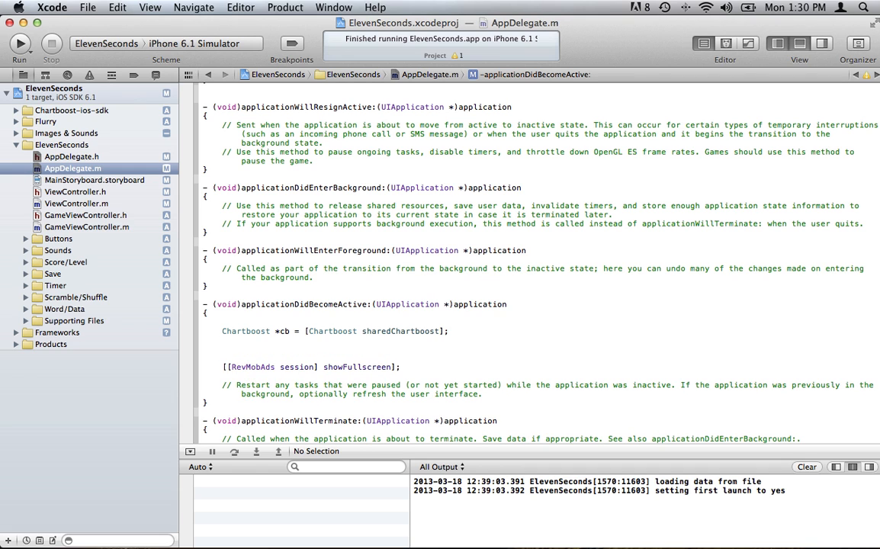
text(cb.app)
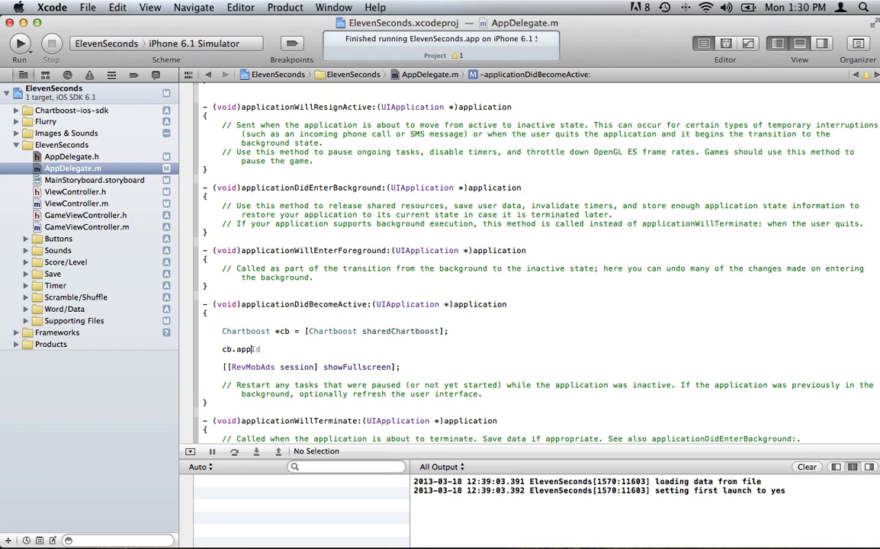
text(= @"string)
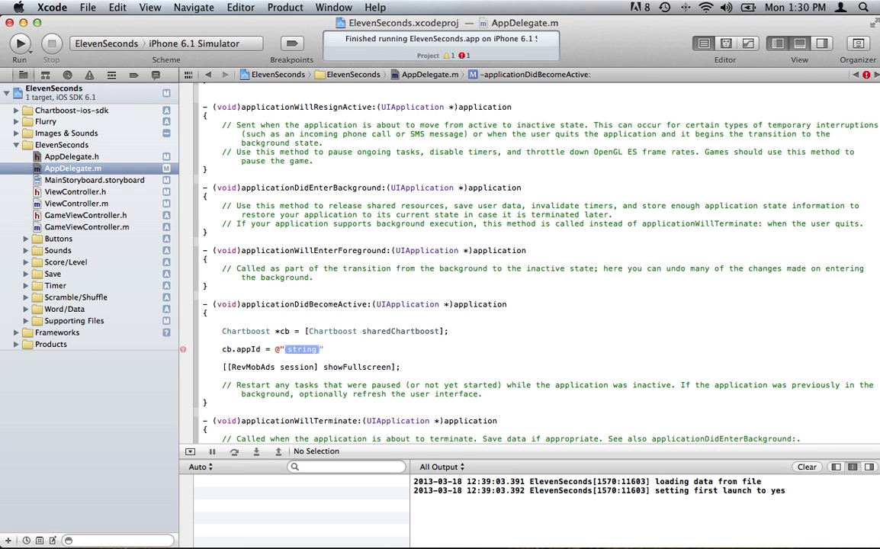
click(183, 366)
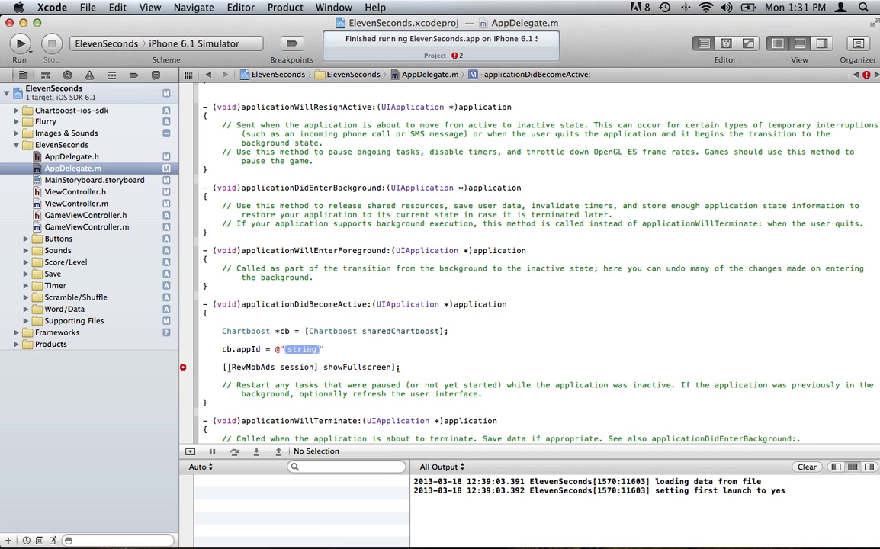
text(YOUR CHAT)
text(cb.appSignature = @)
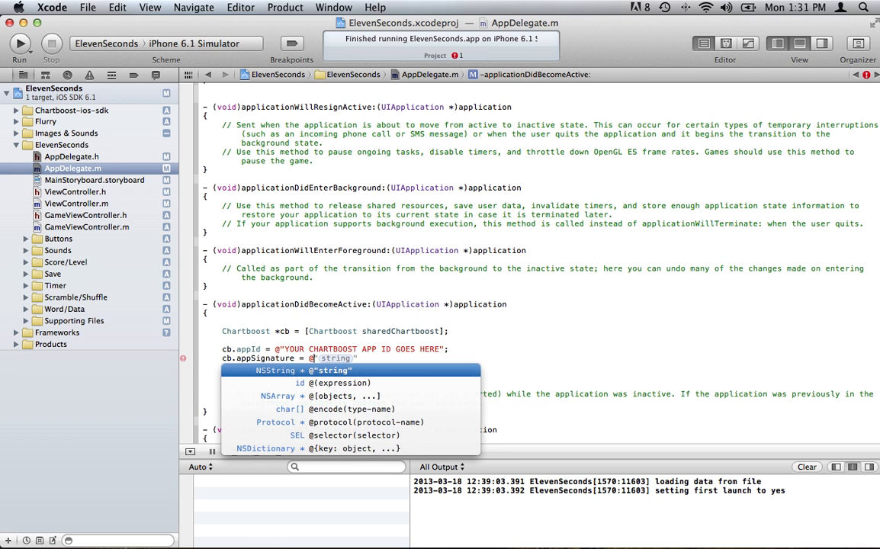
key(escape)
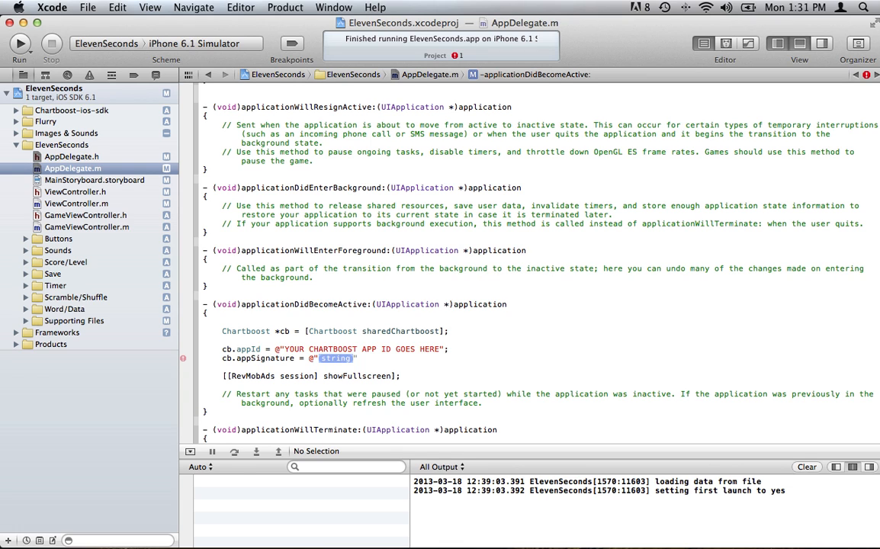
Add the cb.appSignature placeholder string line "YOUR CHARTBOOST APP SIGNATURE".
text(YOUR CHAT)
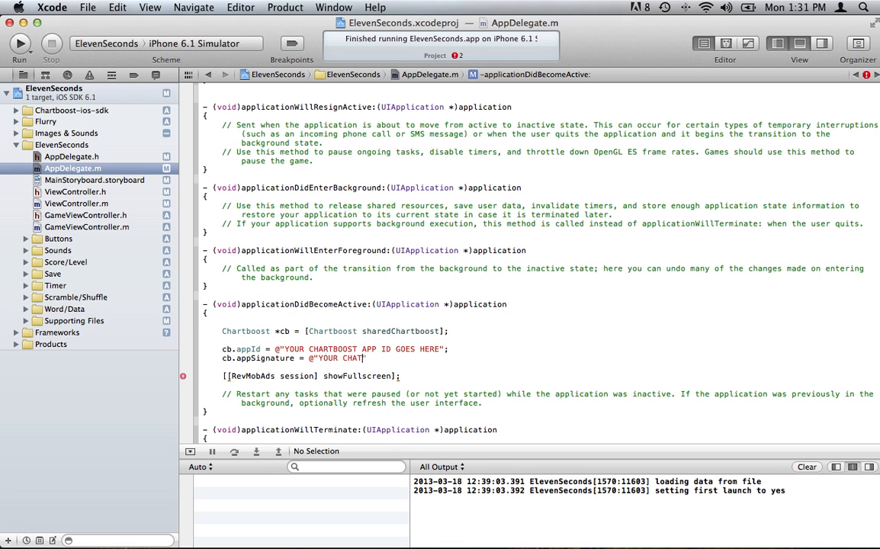
text(RTBOOST)
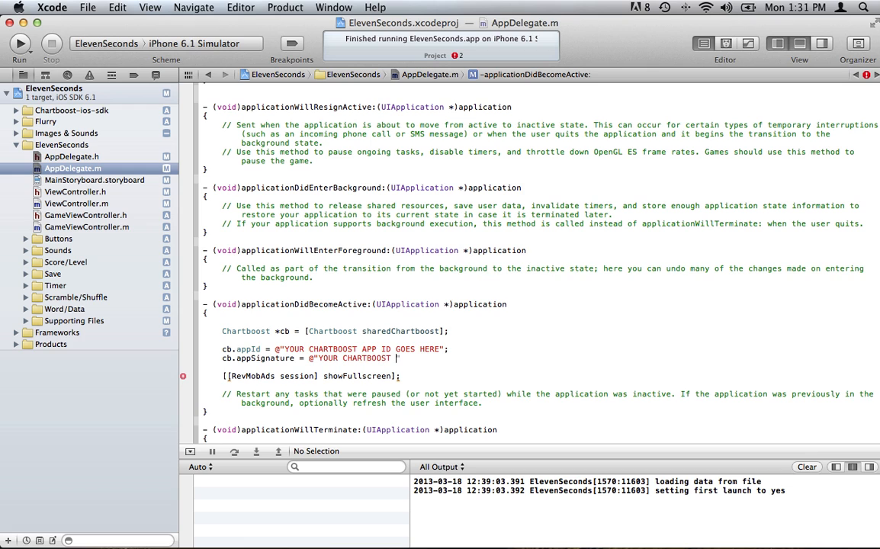
text(APP SIG)
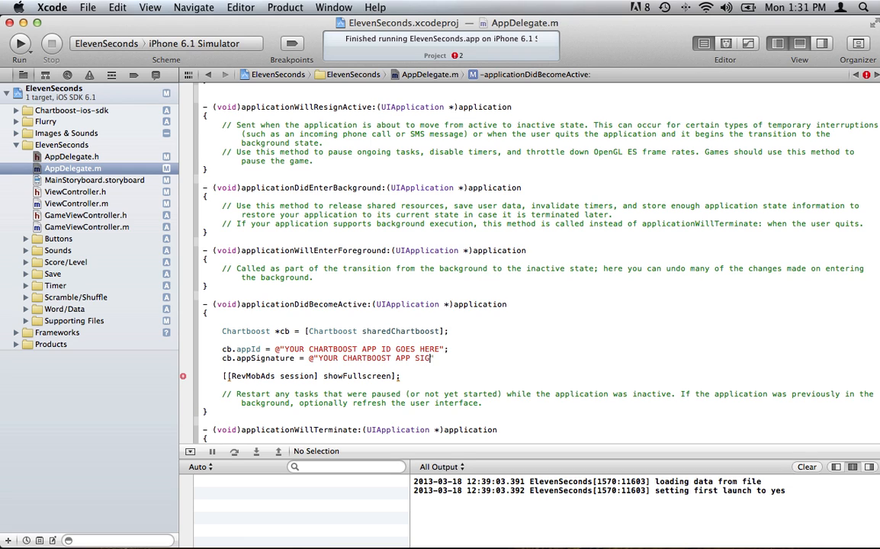
text(NATURE GOES HERE";)
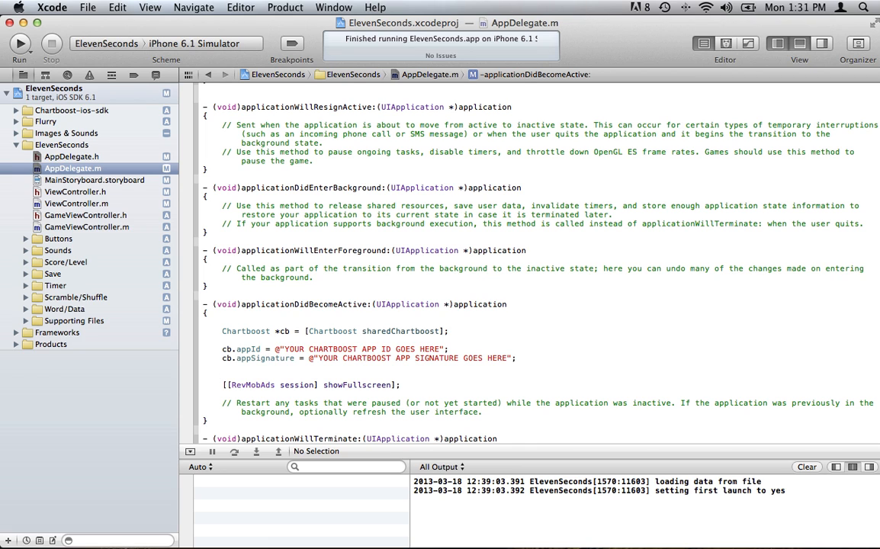
Add [cb startSession]; below the appSignature line and compare it with the RevMob/Flurry calls.
text([cb)
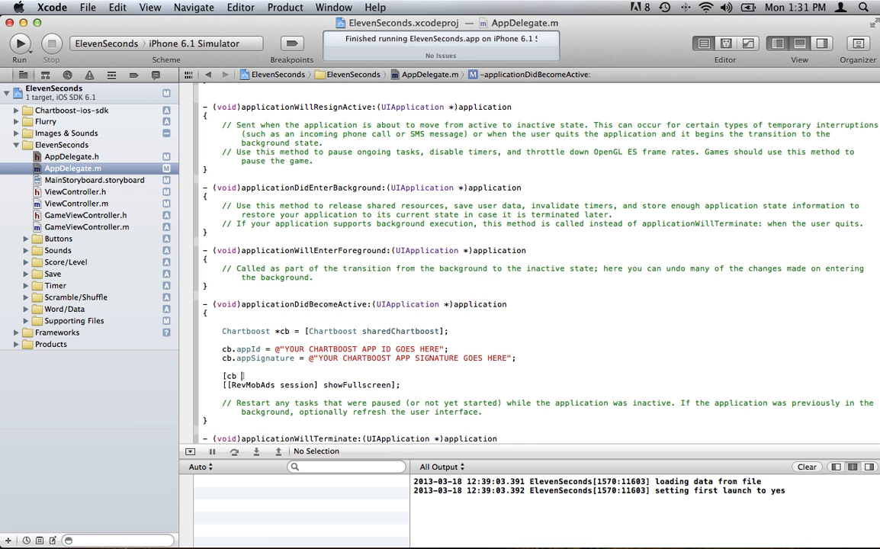
text(startSession];)
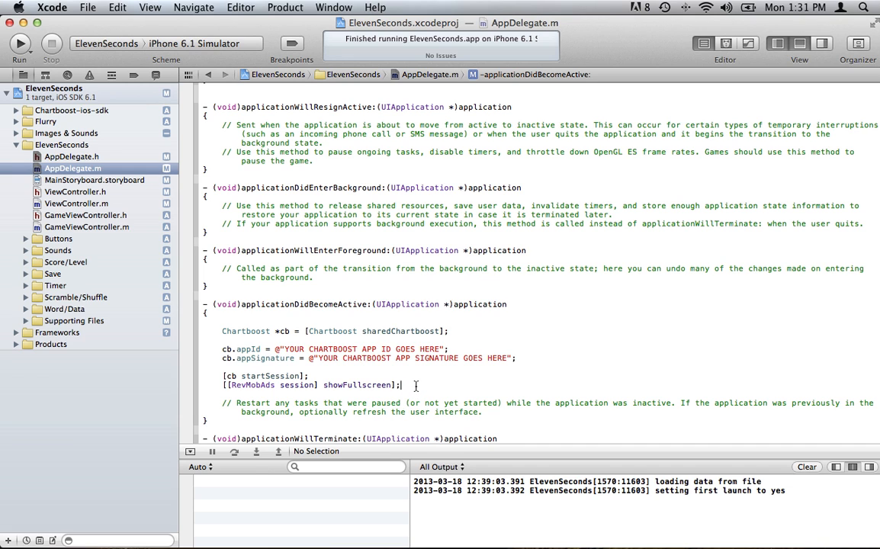
key(Return)
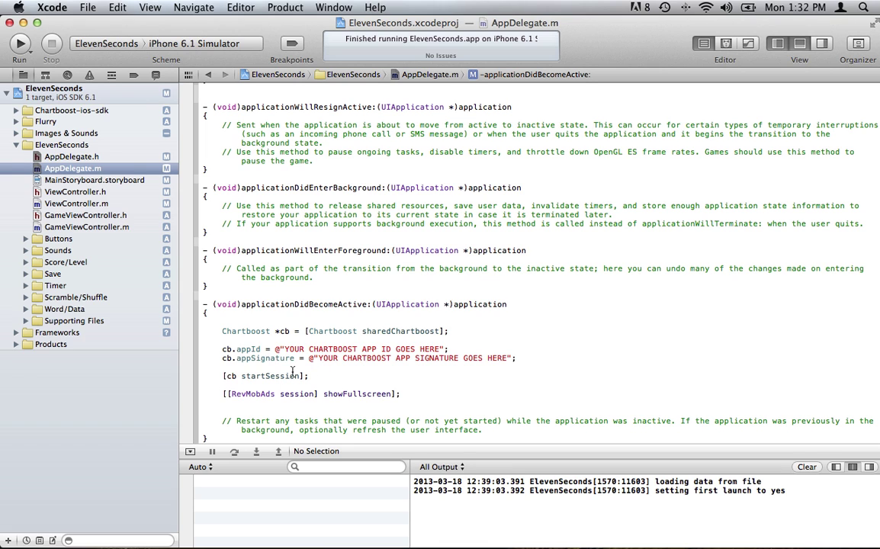
double_click(262, 374)
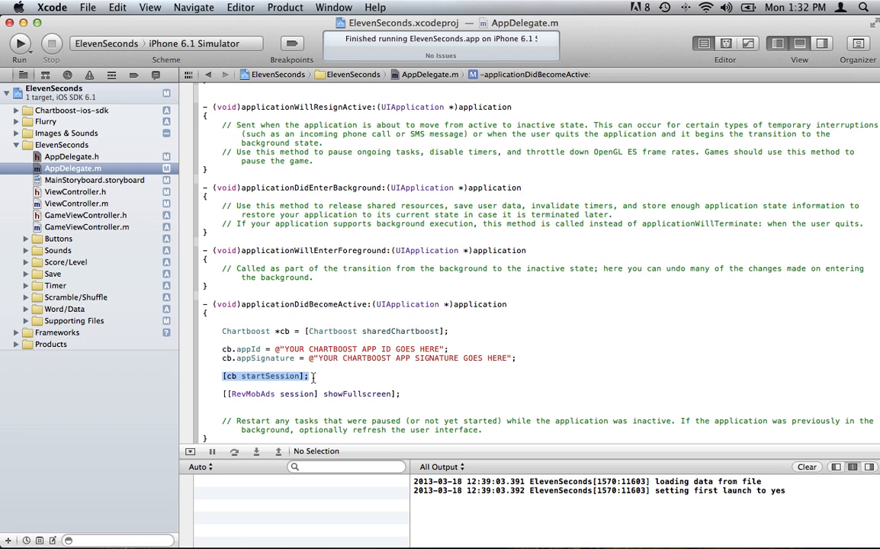
scroll(up, 3)
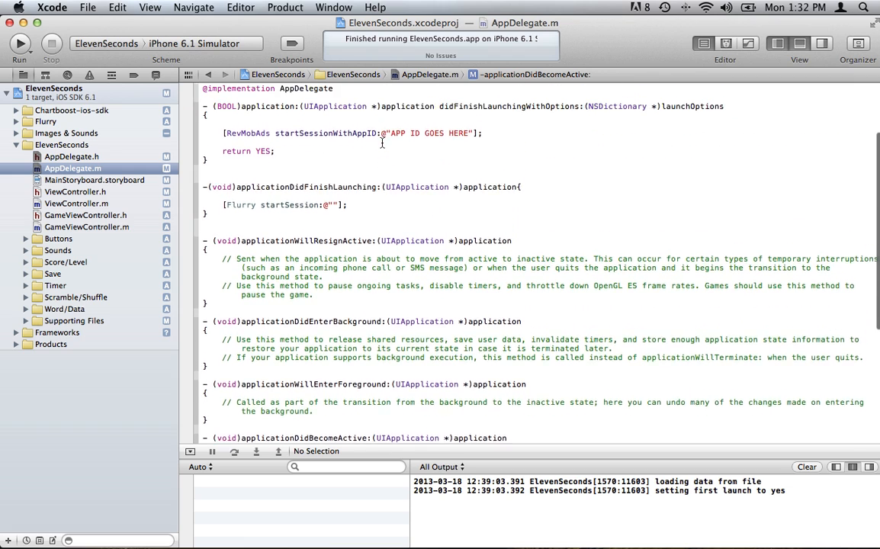
scroll(down, 3)
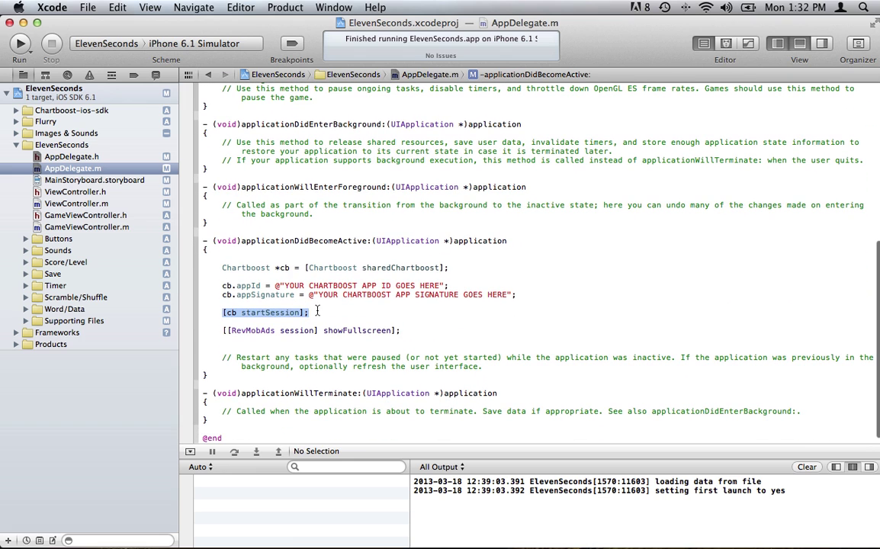
click(406, 329)
text([)
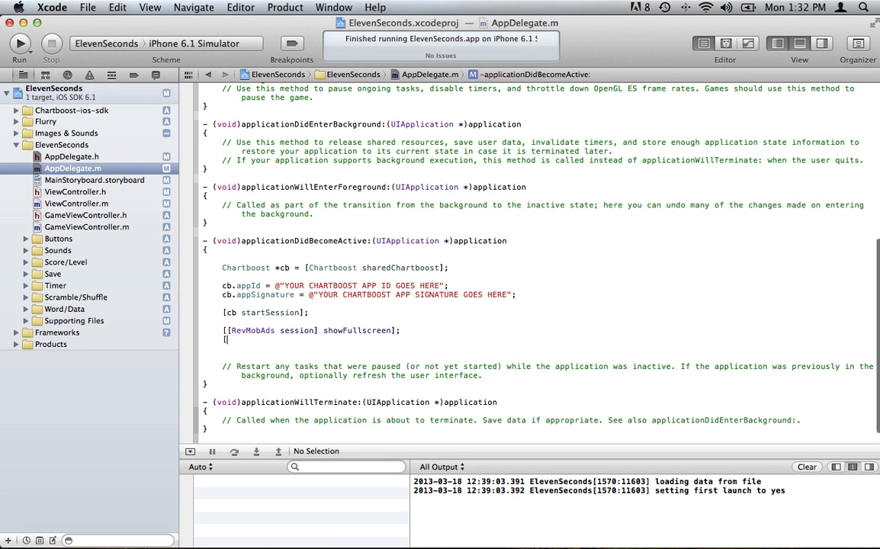
Add [cb showInterstitial]; after the RevMob showFullscreen call.
text(cb)
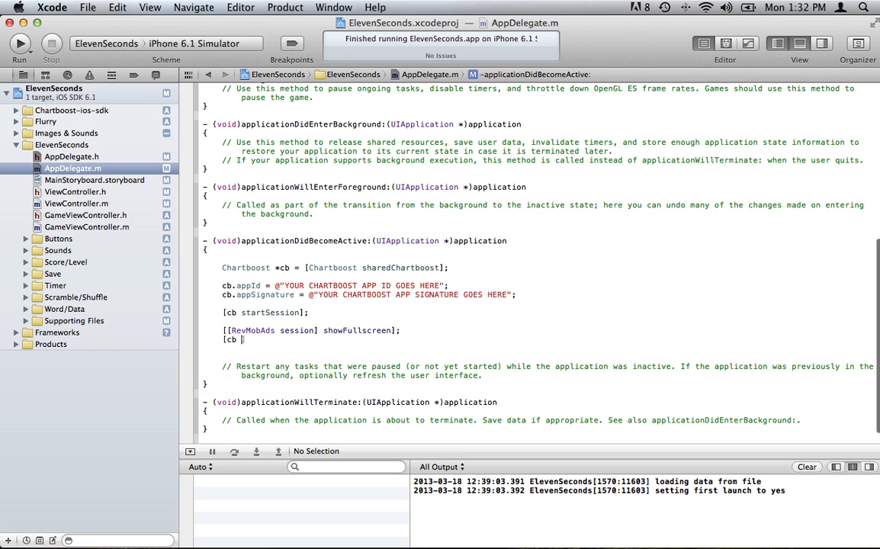
text(showInterstitial]])
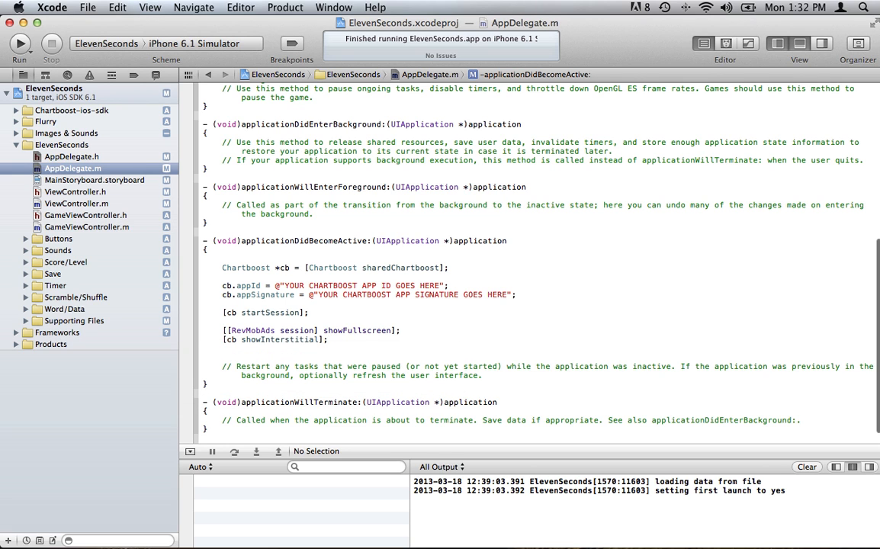
click(328, 338)
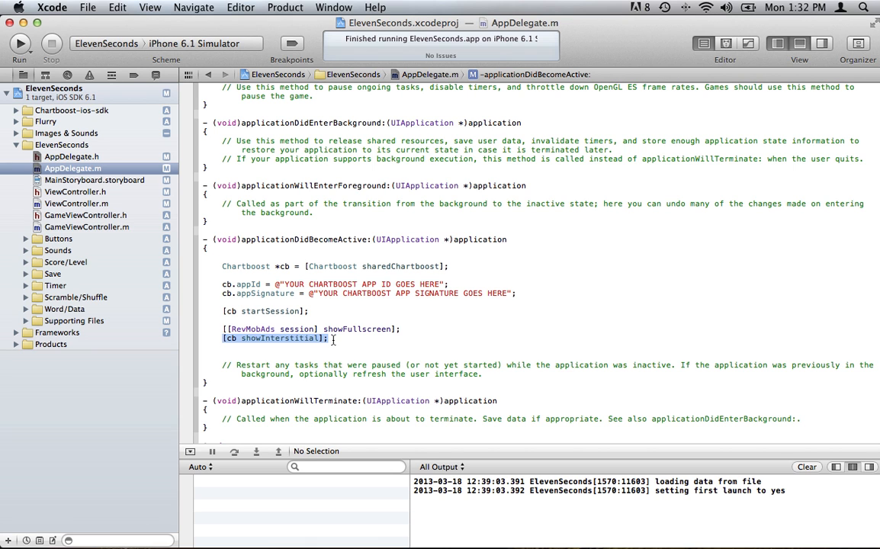
Switch to AppDelegate.h to check its Chartboost #import line.
scroll(up, 3)
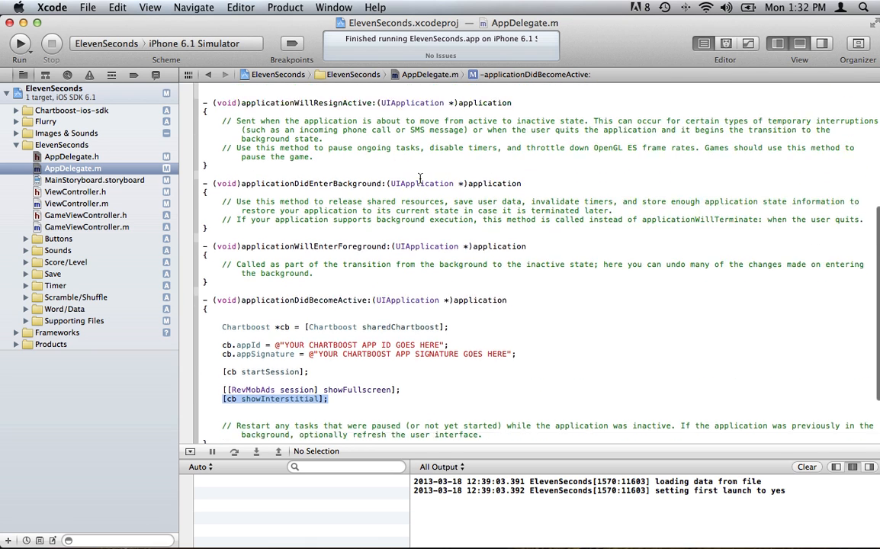
scroll(up, 3)
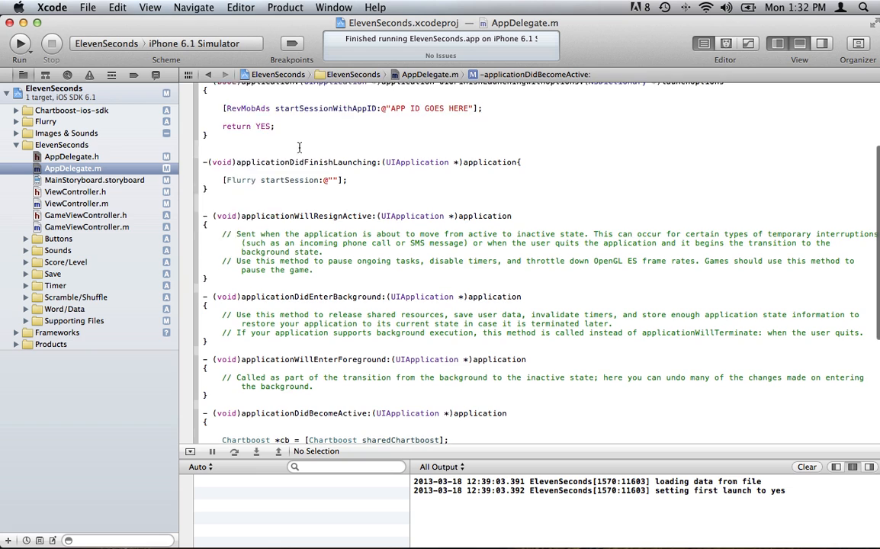
click(70, 156)
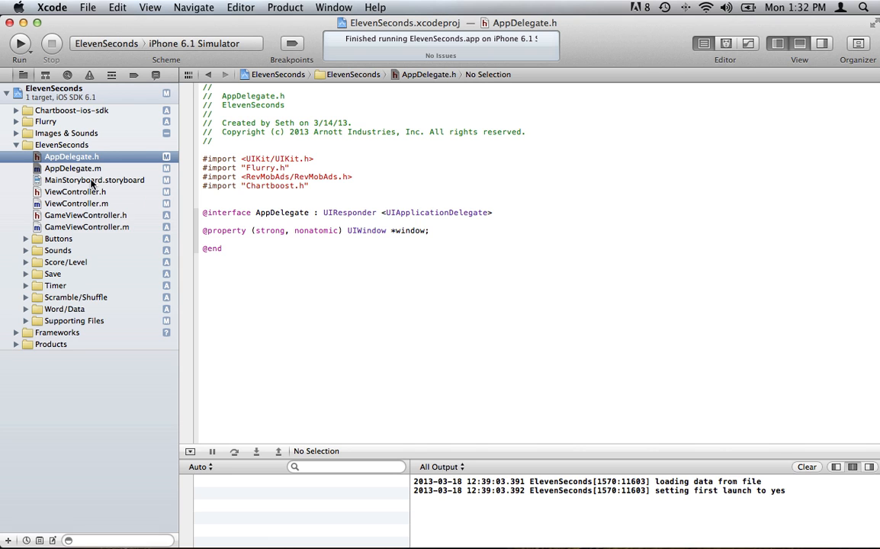
Return to AppDelegate.m and scroll to applicationDidBecomeActive's Chartboost calls.
click(73, 168)
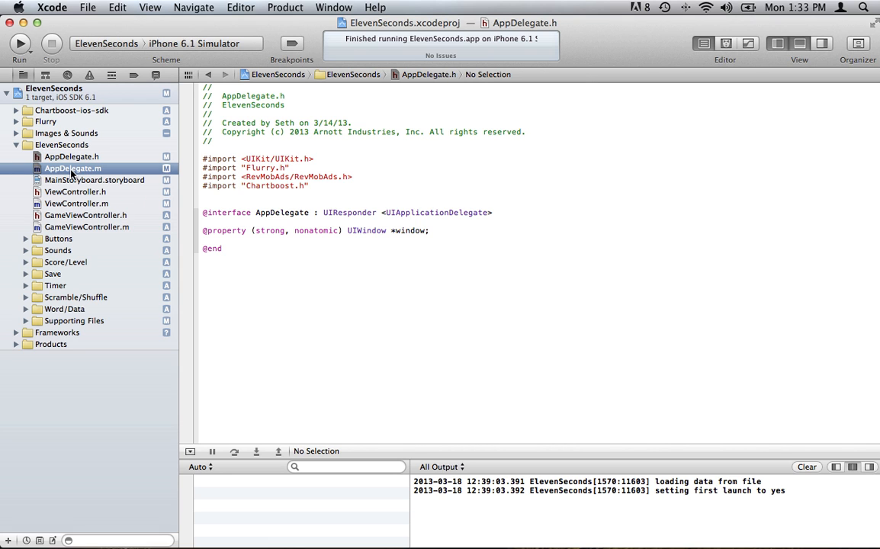
click(73, 168)
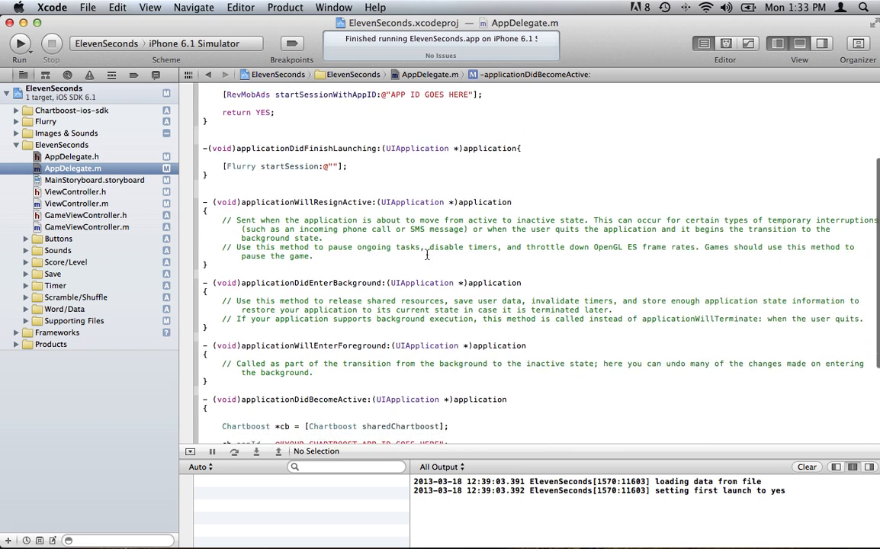
scroll(down, 3)
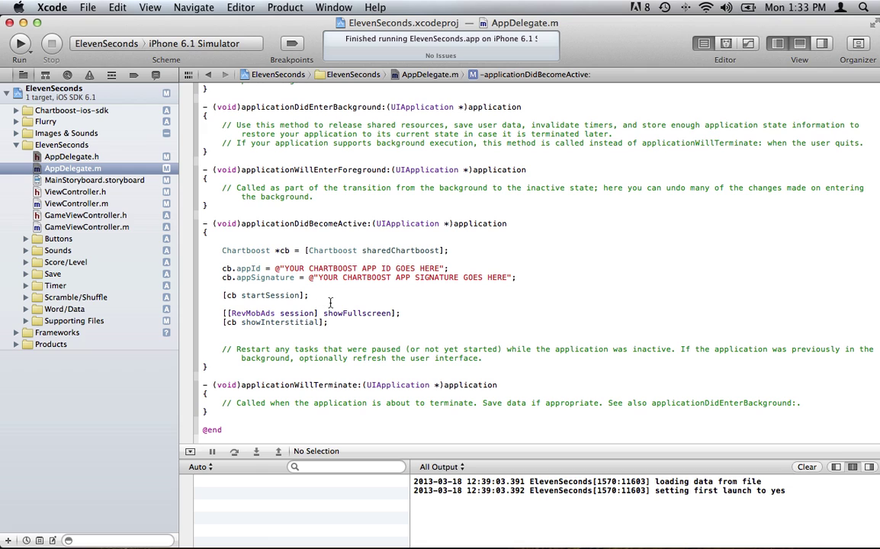
mouse_move(334, 301)
text([cb)
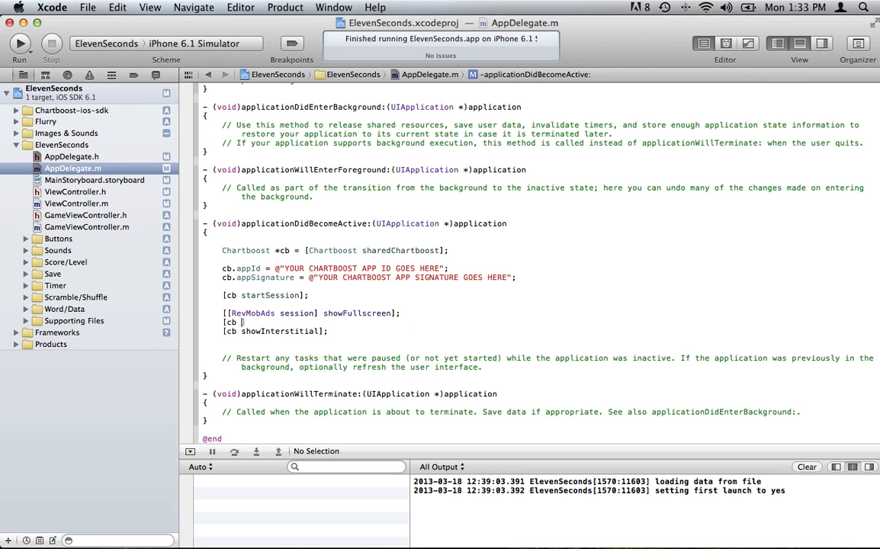
Insert [cb cacheInterstitial]; above [cb showInterstitial]; via autocomplete.
text(cha)
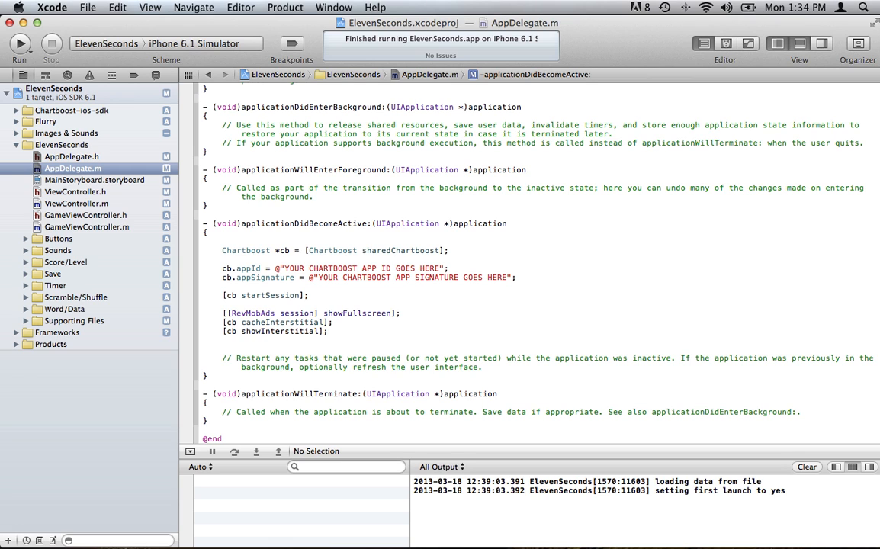
click(333, 322)
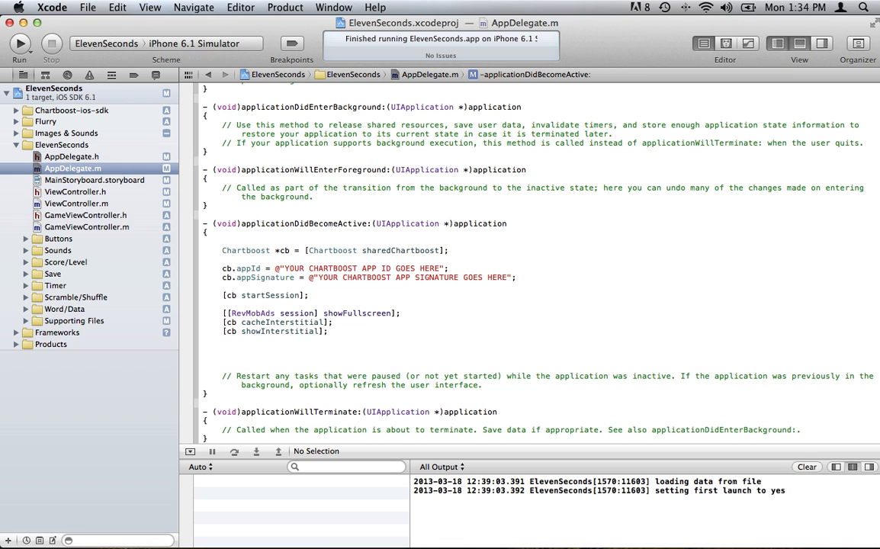
click(223, 349)
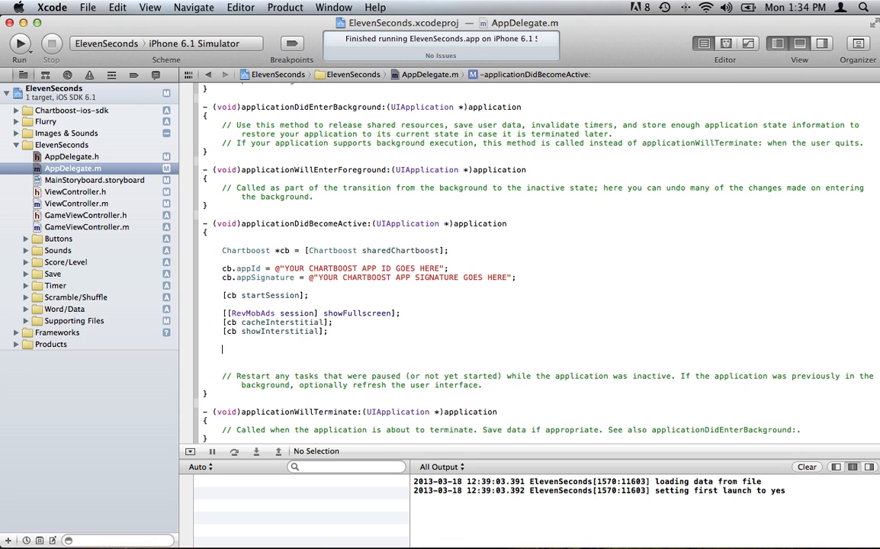
text(help)
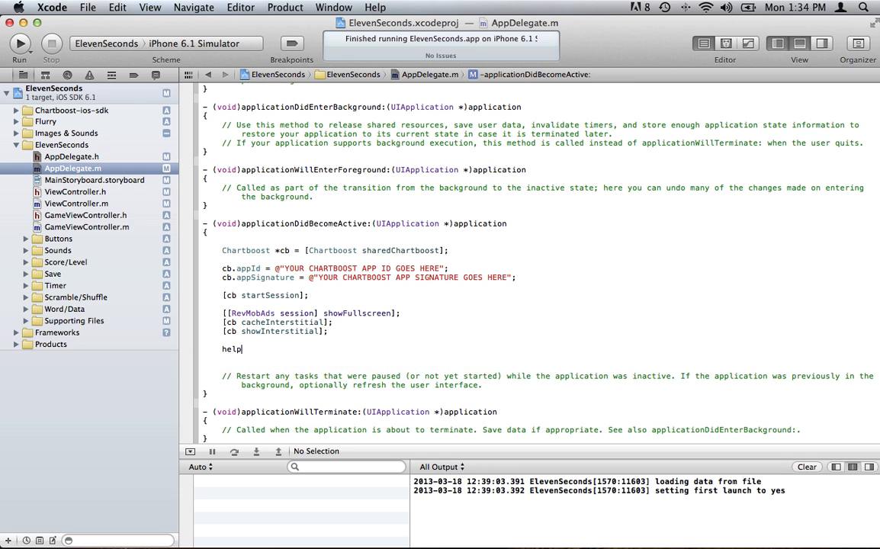
text(.Chartboost.com)
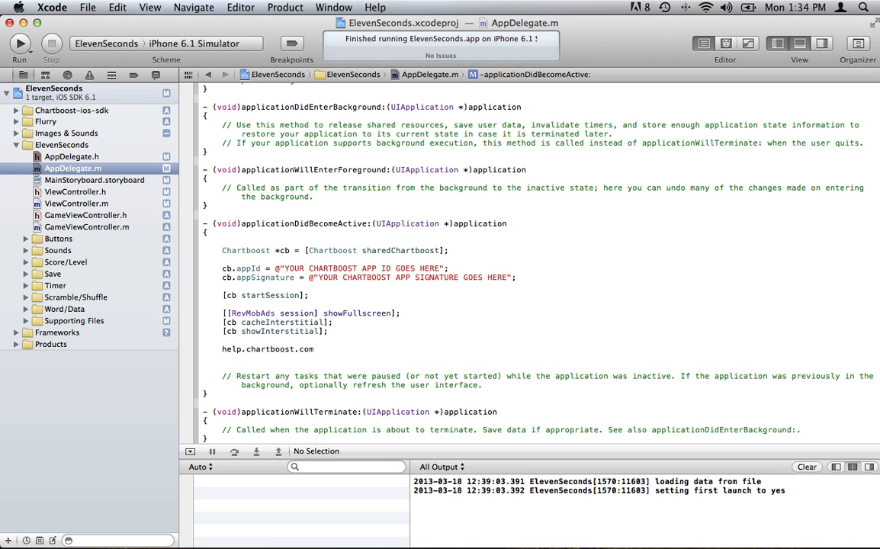
text(/DOMAIN)
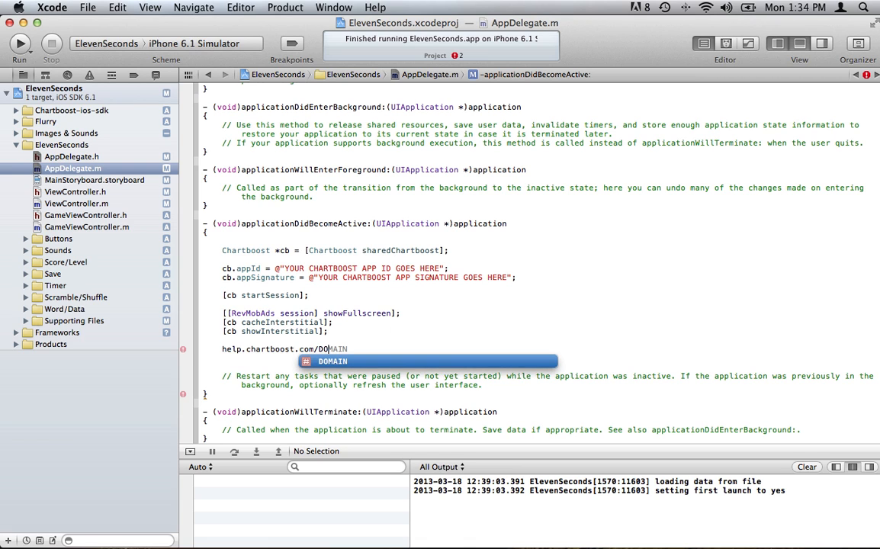
text(documenta)
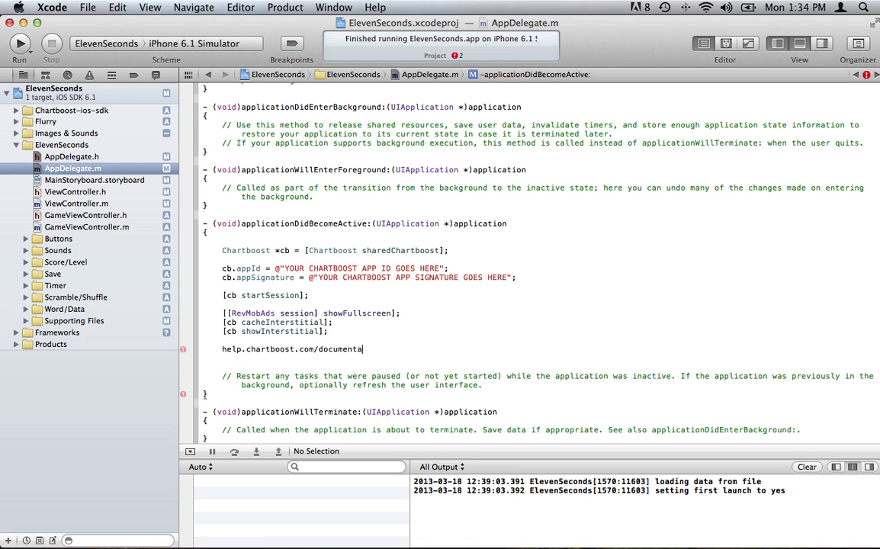
text(tion.BOOL)
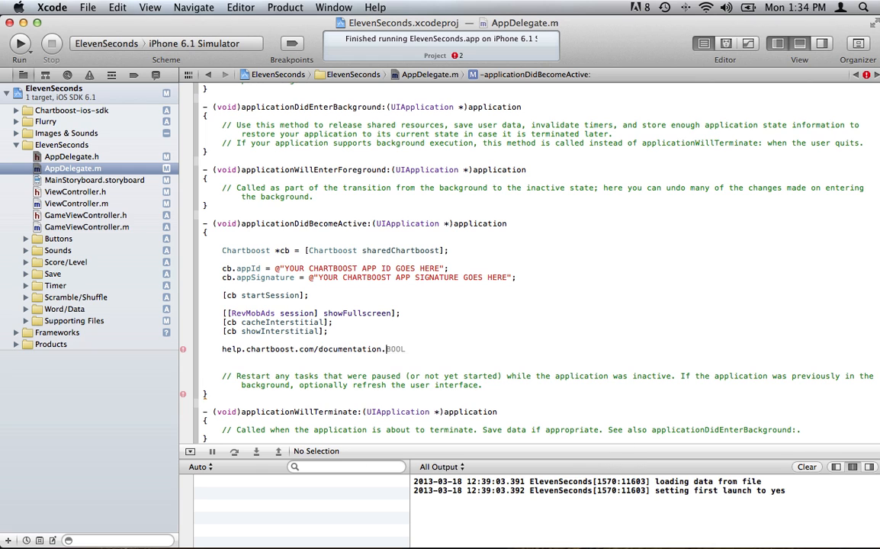
text(/ios)
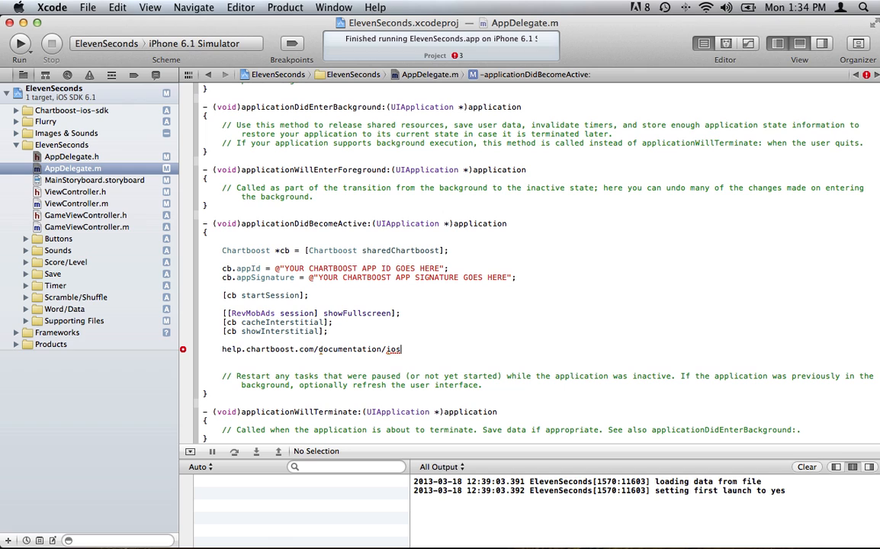
mouse_move(369, 333)
text(https://)
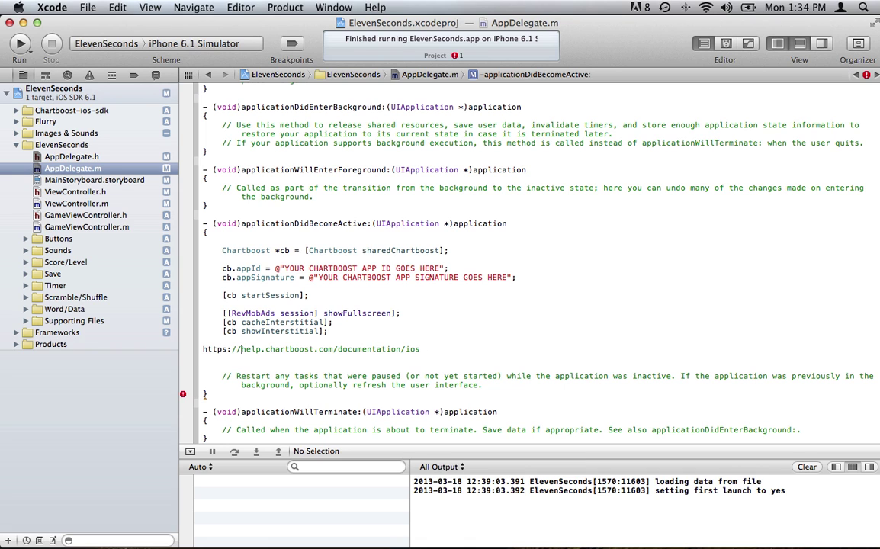
mouse_move(262, 366)
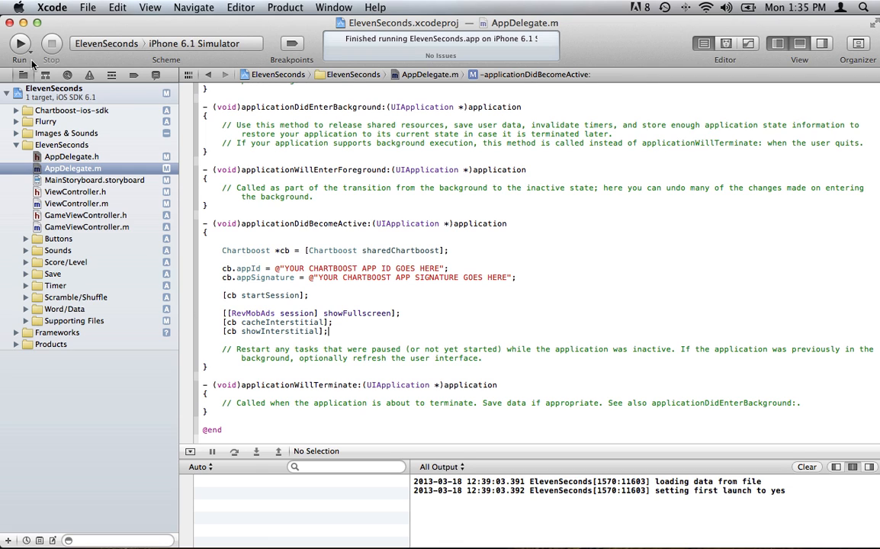
Build and run ElevenSeconds in the iPhone Simulator.
click(18, 43)
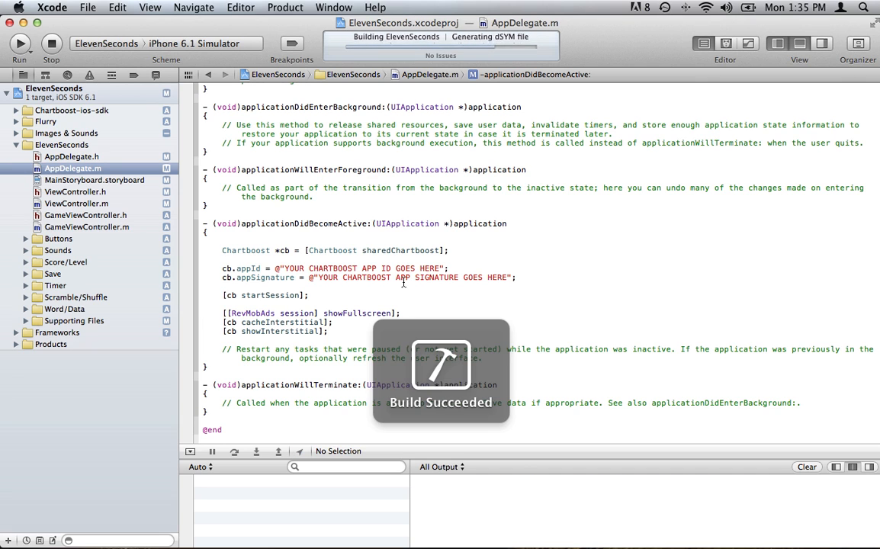
click(18, 43)
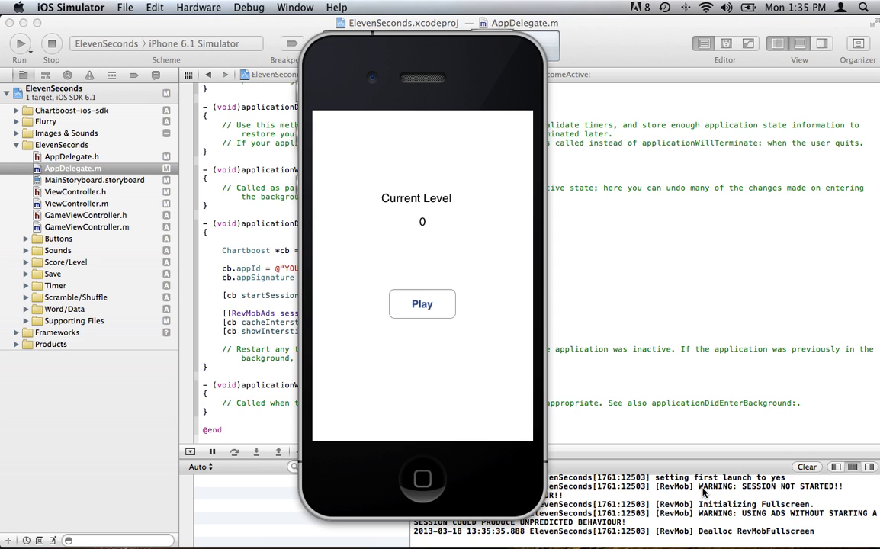
mouse_move(835, 493)
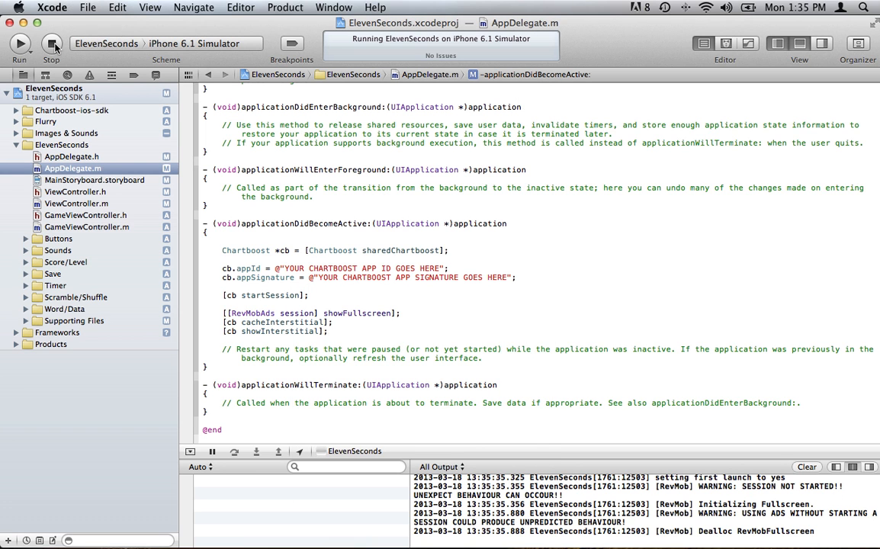
mouse_move(52, 43)
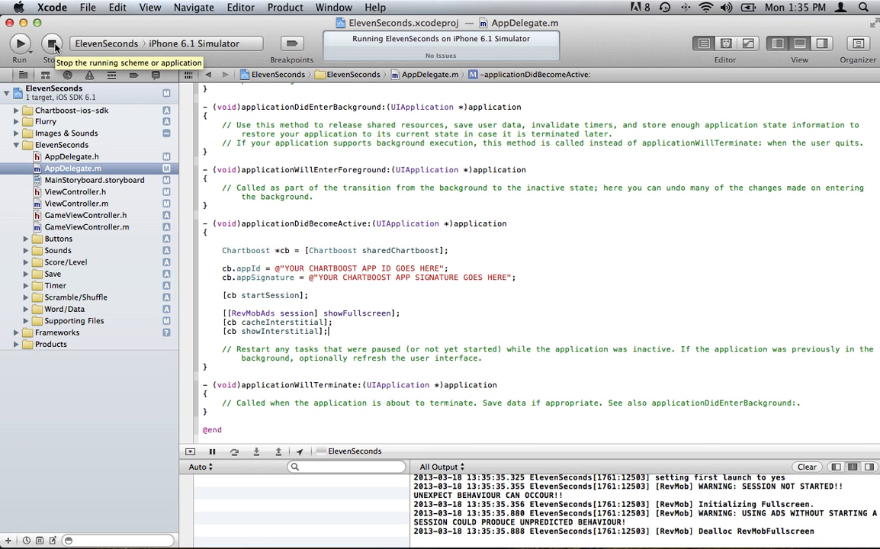
Stop the running app and select RevMob's "APP ID GOES HERE" placeholder in didFinishLaunching.
click(50, 43)
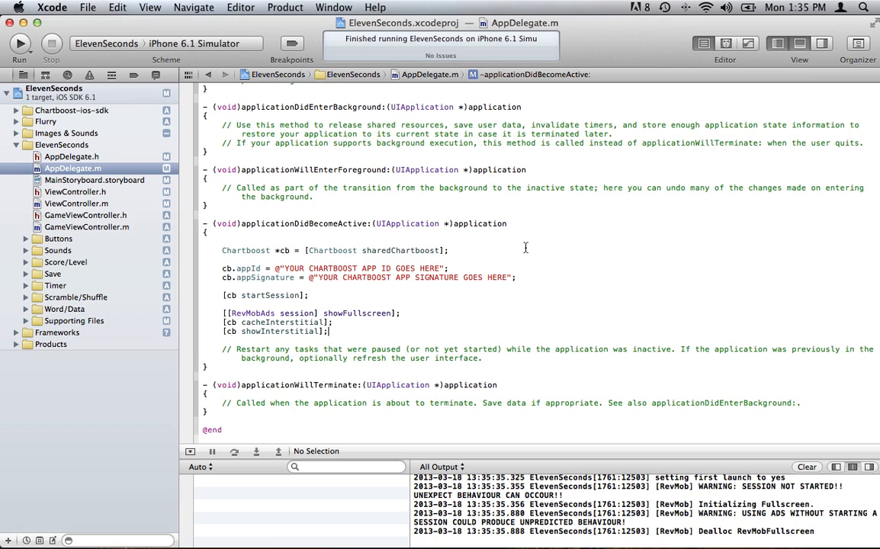
scroll(up, 3)
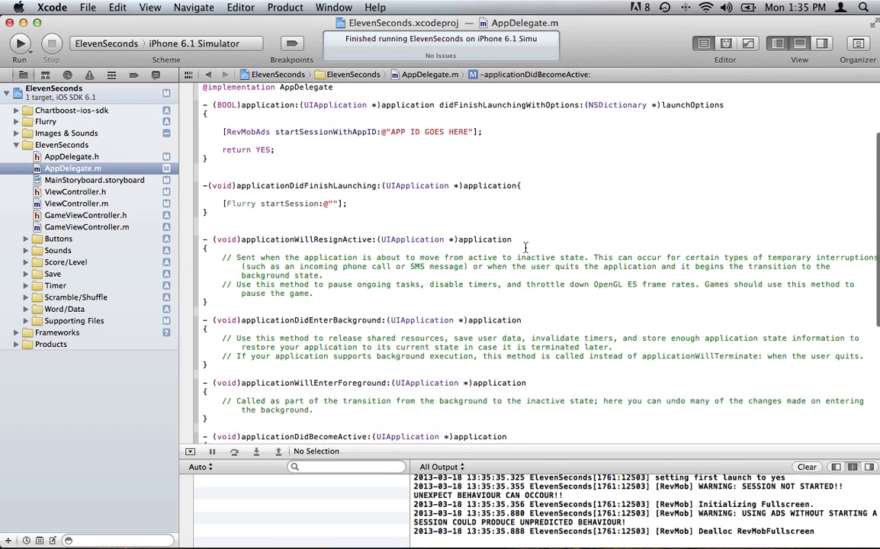
scroll(up, 3)
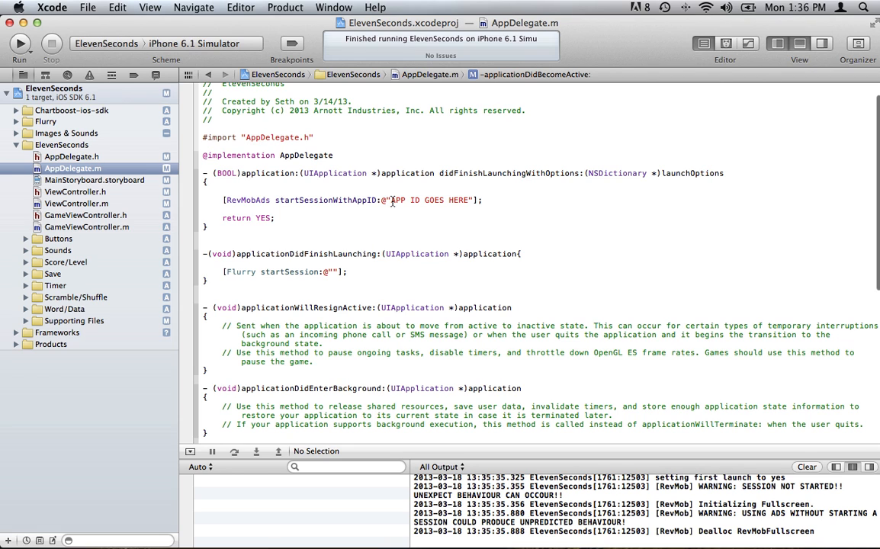
double_click(430, 200)
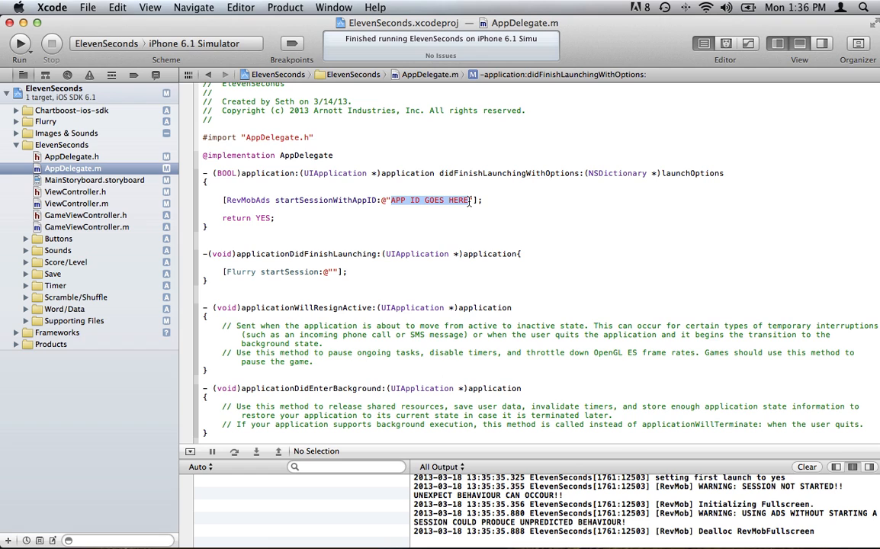
mouse_move(539, 210)
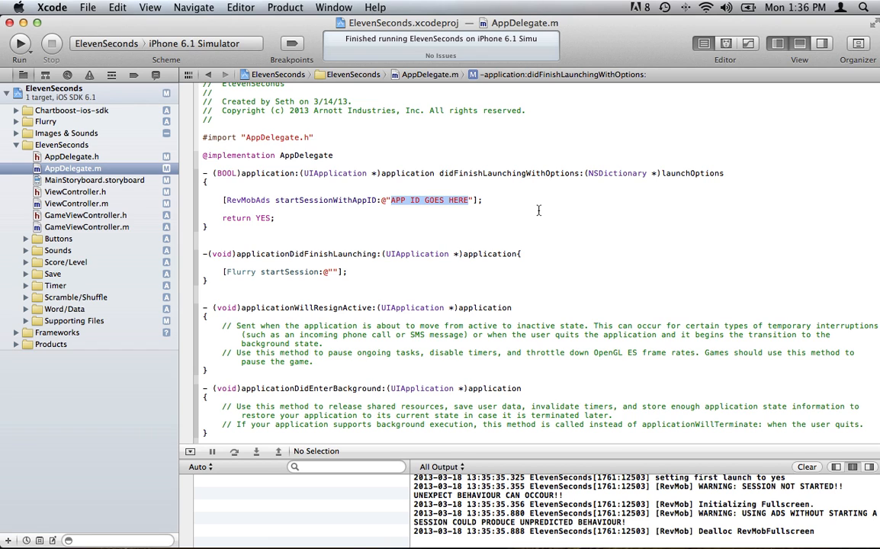